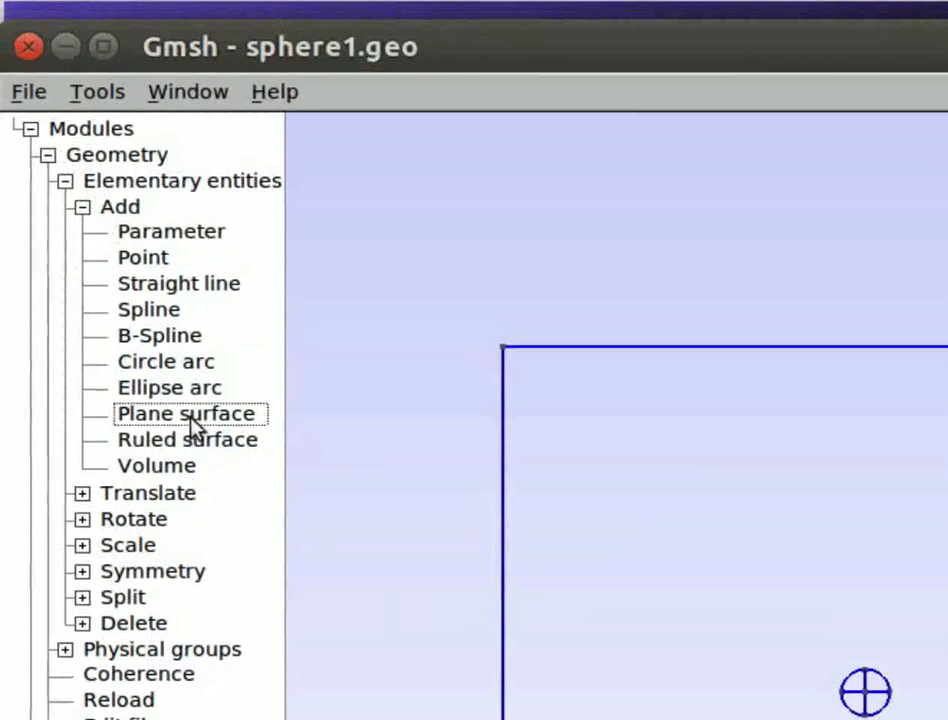
# Create a plane surface on the box's front face from its boundary edges, then rotate the view.
pyautogui.click(186, 413)
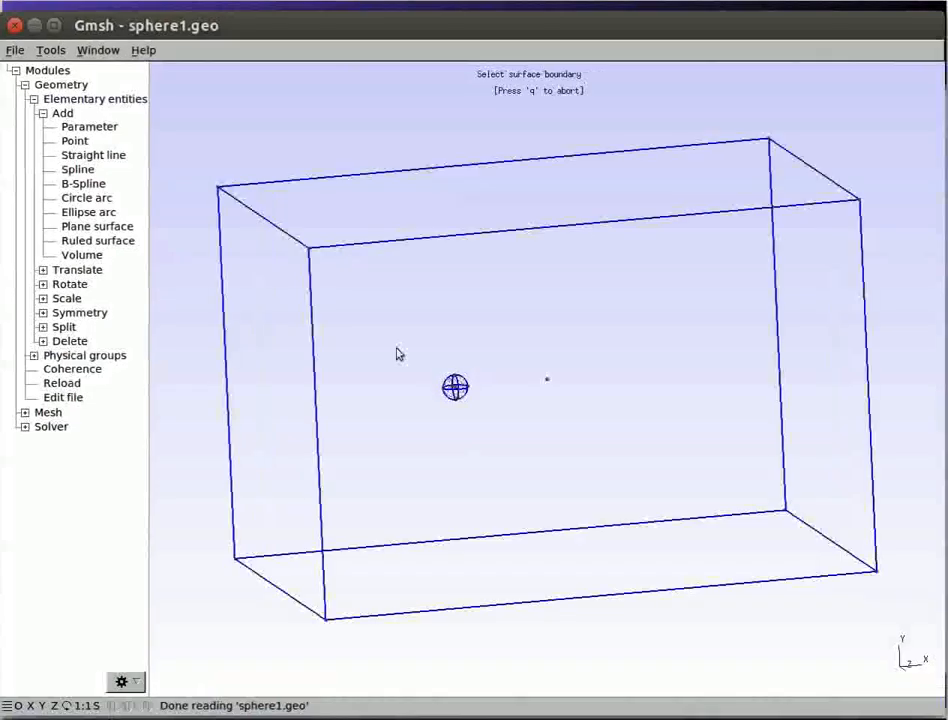
pyautogui.click(862, 282)
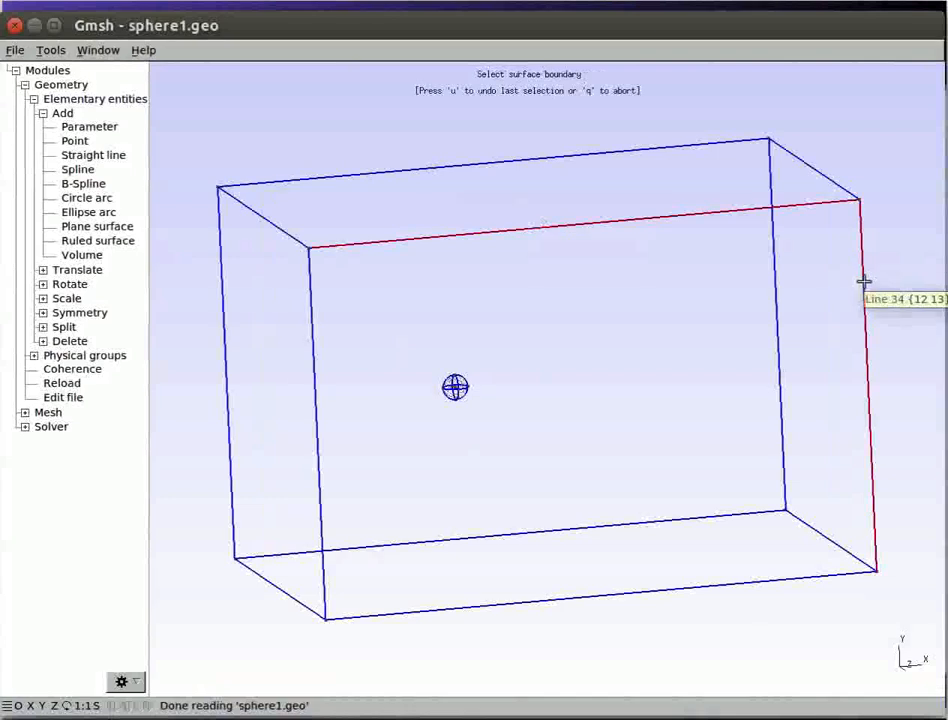
pyautogui.moveTo(568, 598)
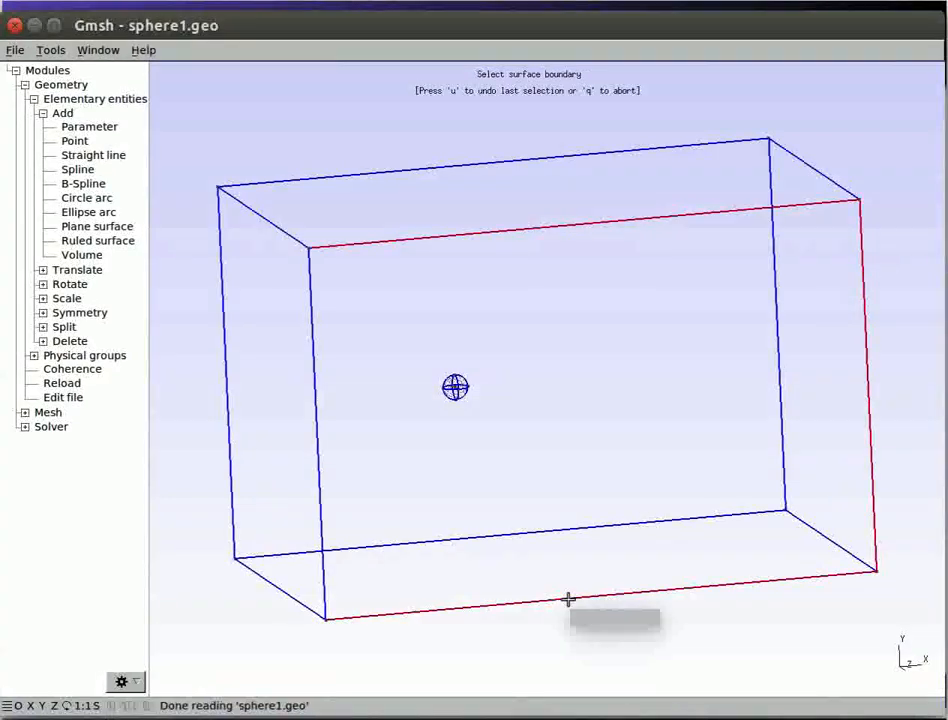
pyautogui.moveTo(320, 454)
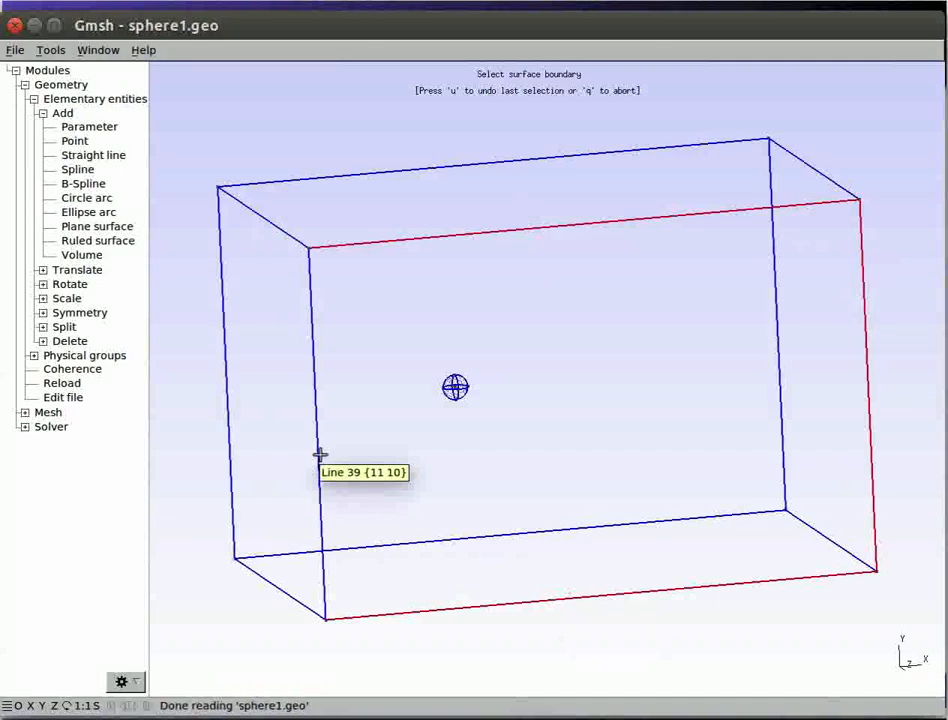
pyautogui.click(318, 455)
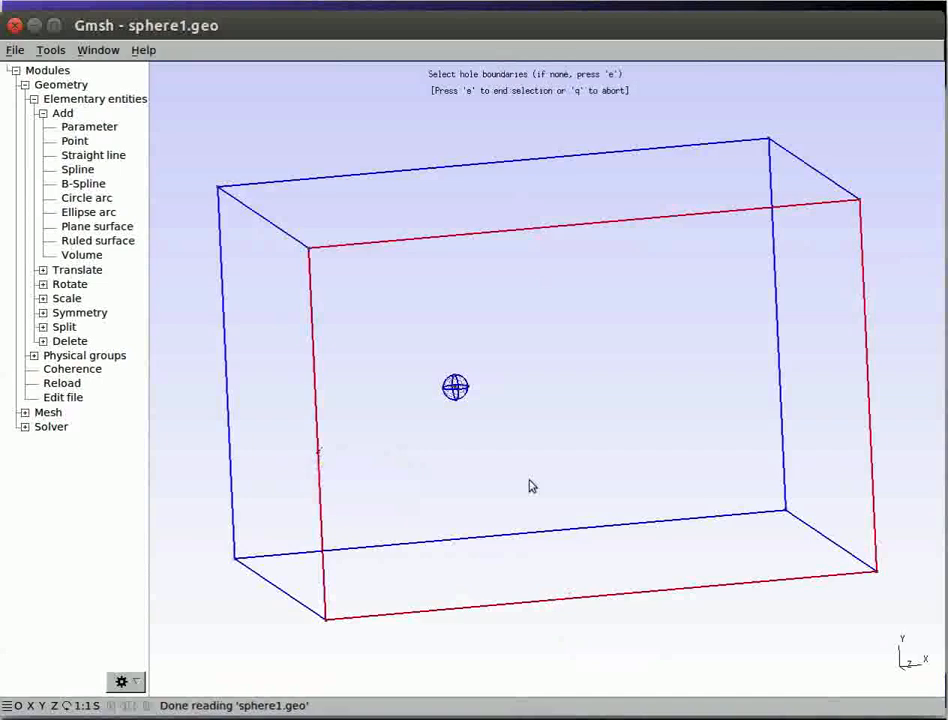
pyautogui.press('e')
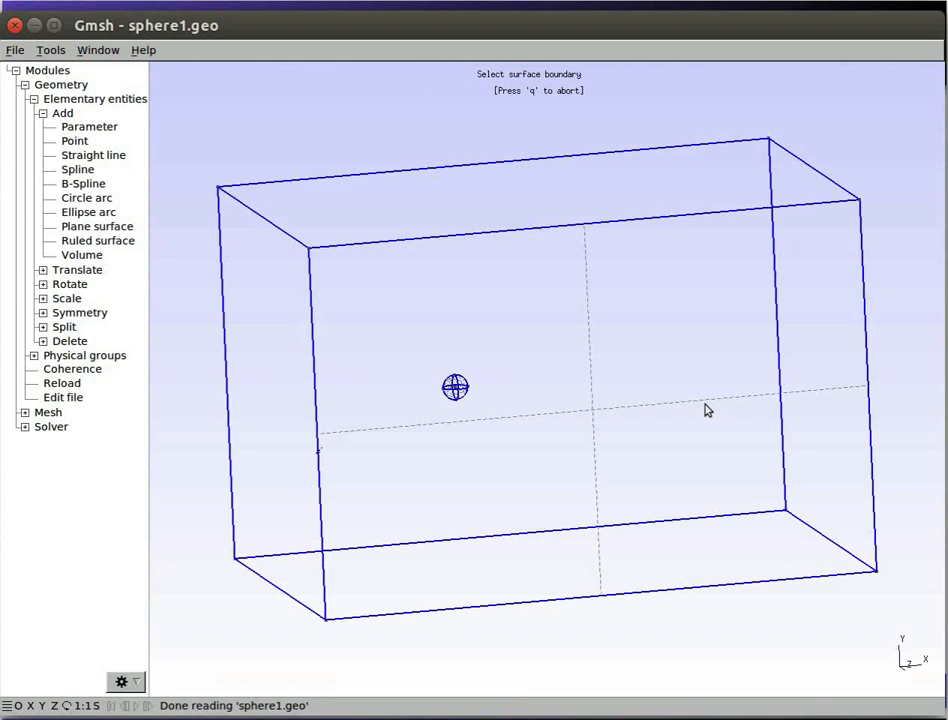
pyautogui.moveTo(705, 410); pyautogui.dragTo(410, 297)
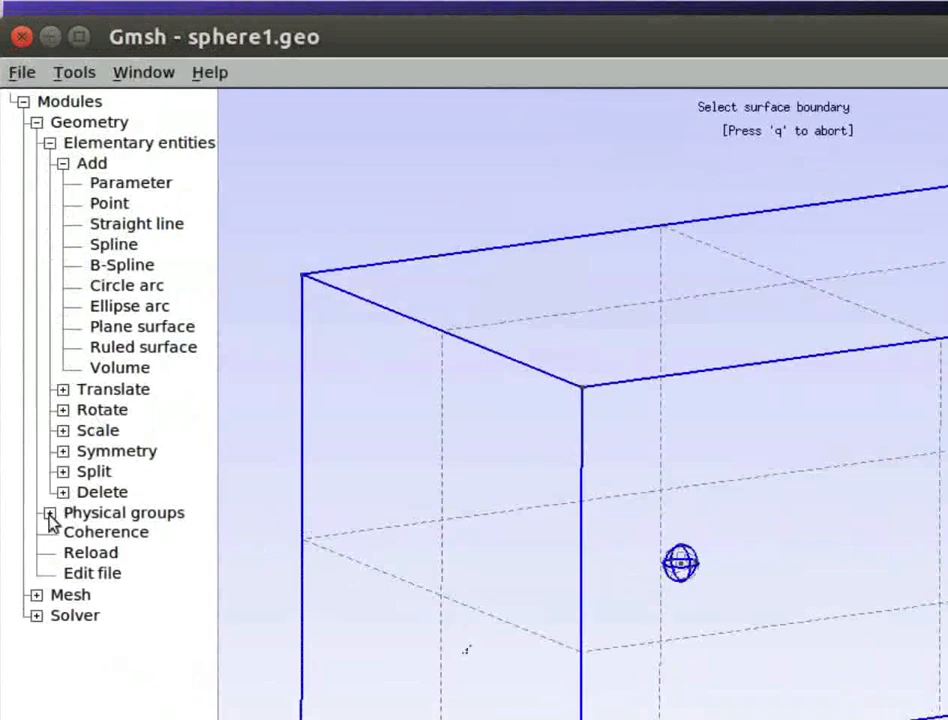
# Start a physical surface group and add the Plane 53 face to it.
pyautogui.click(49, 512)
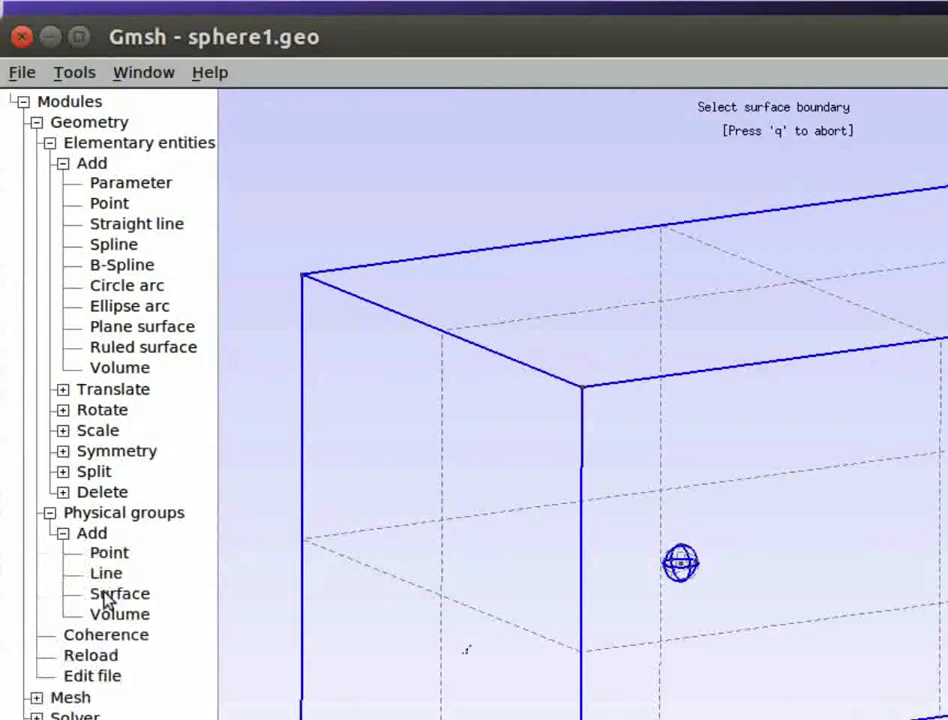
pyautogui.click(119, 593)
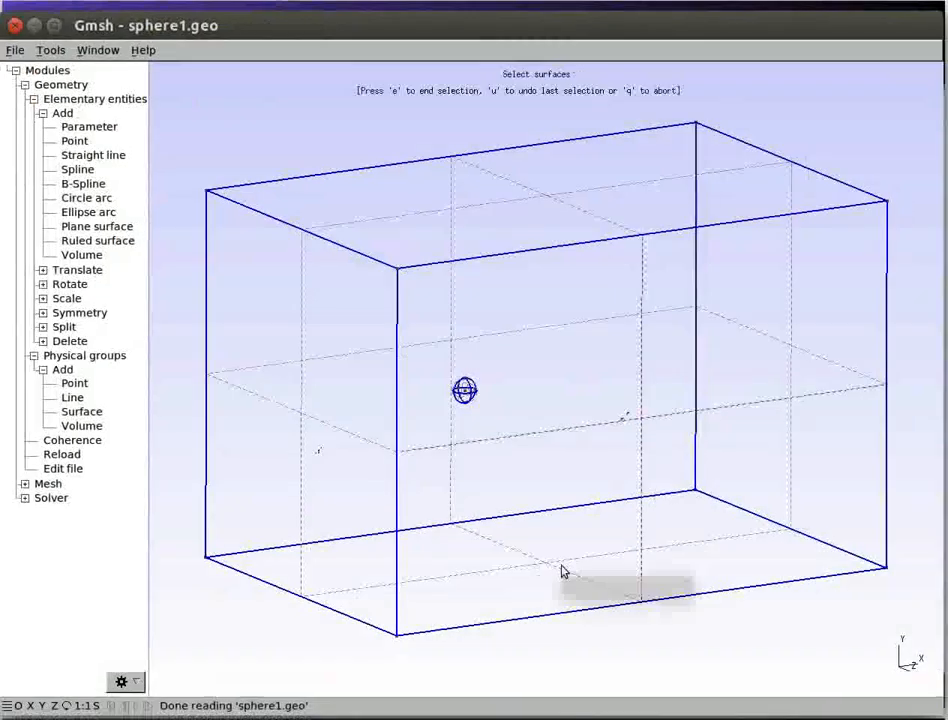
pyautogui.moveTo(450, 326)
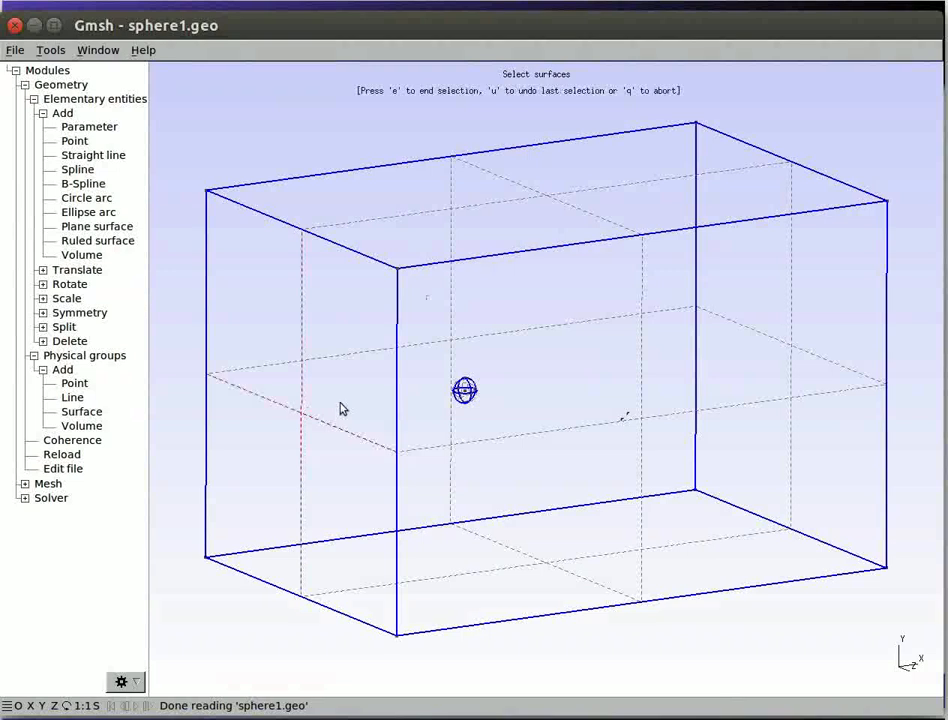
pyautogui.moveTo(790, 340)
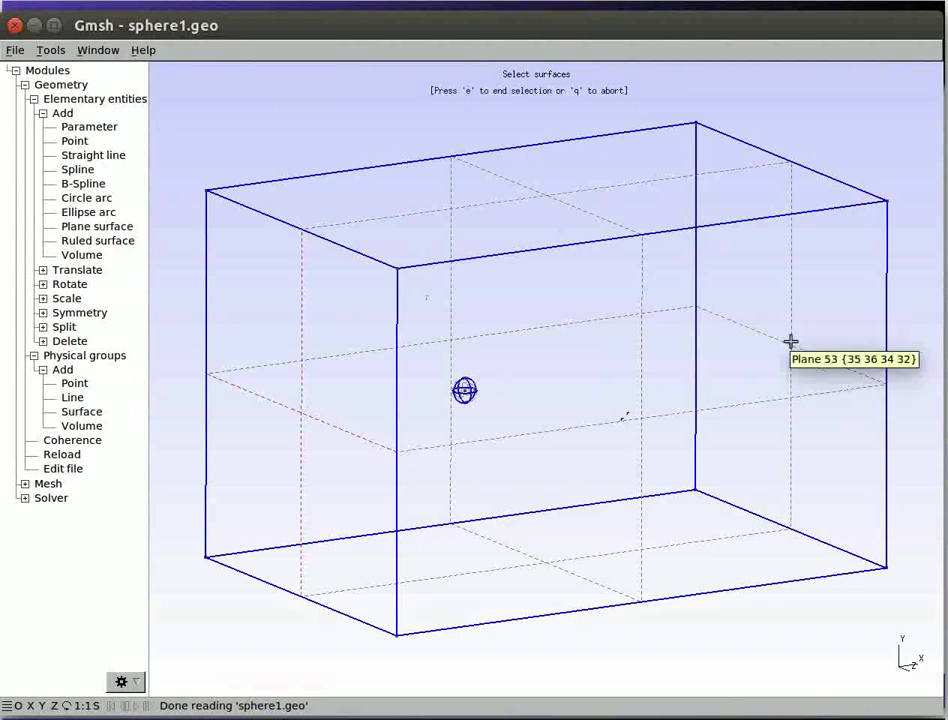
pyautogui.click(790, 340)
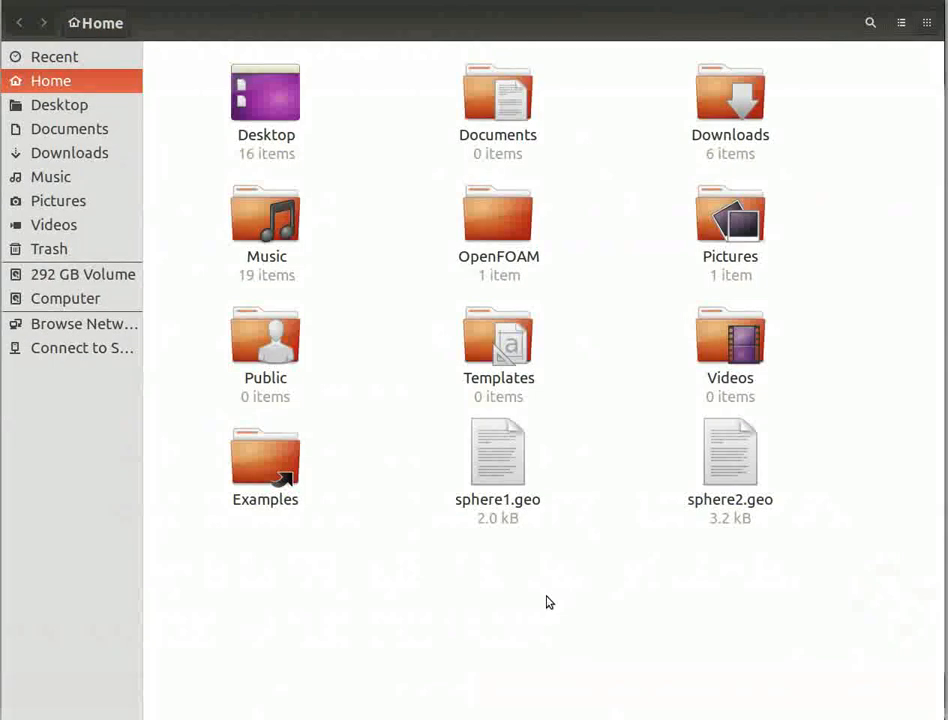
# Open sphere1.geo from the home folder in gedit.
pyautogui.click(498, 452)
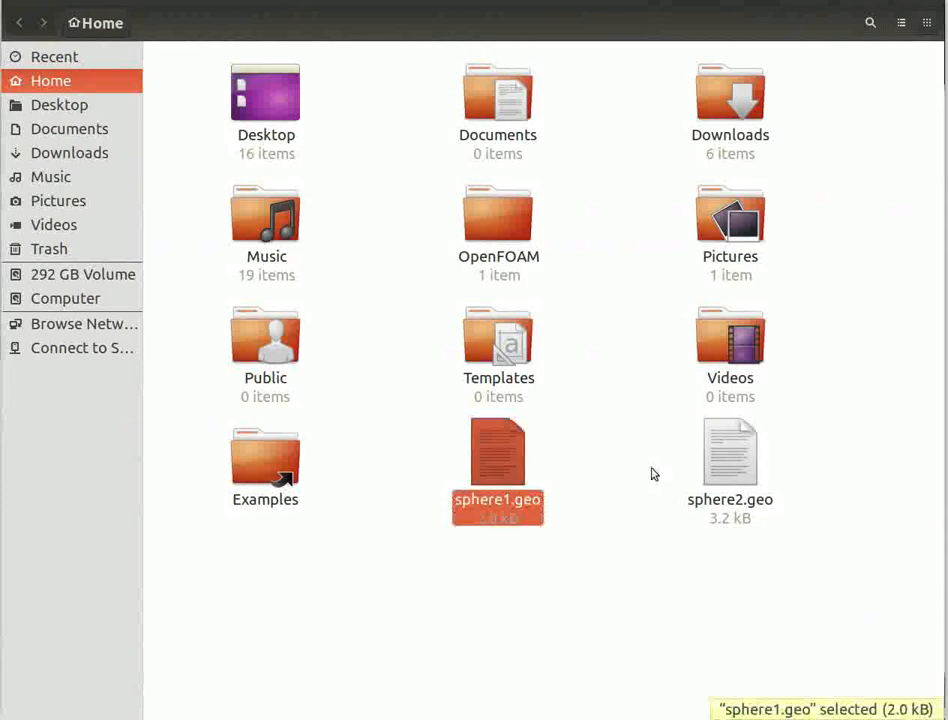
pyautogui.doubleClick(498, 460)
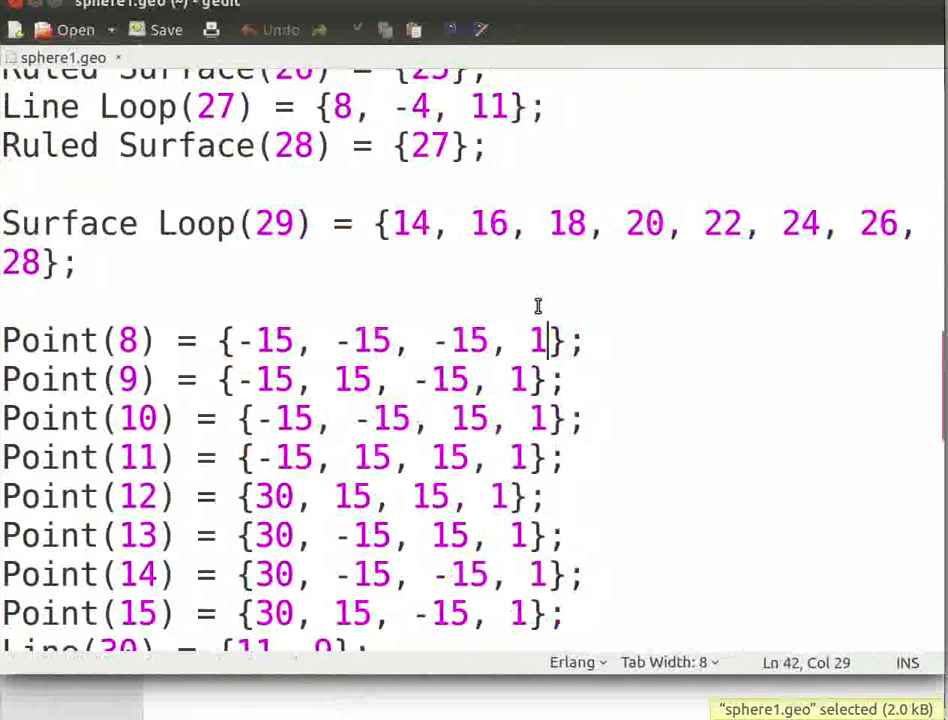
pyautogui.moveTo(548, 395)
pyautogui.write('Mesh.CharacteristicLengthFromCurvature = 0.05;')
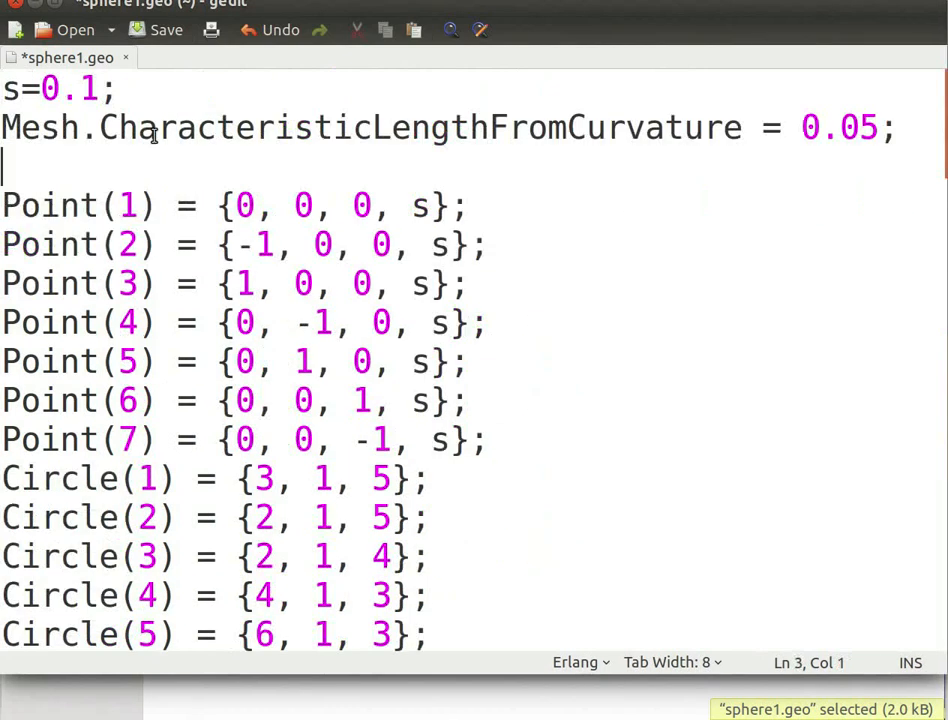
# Add d=0.5; to sphere1.geo and scroll down to the box corner points.
pyautogui.write('d=0.')
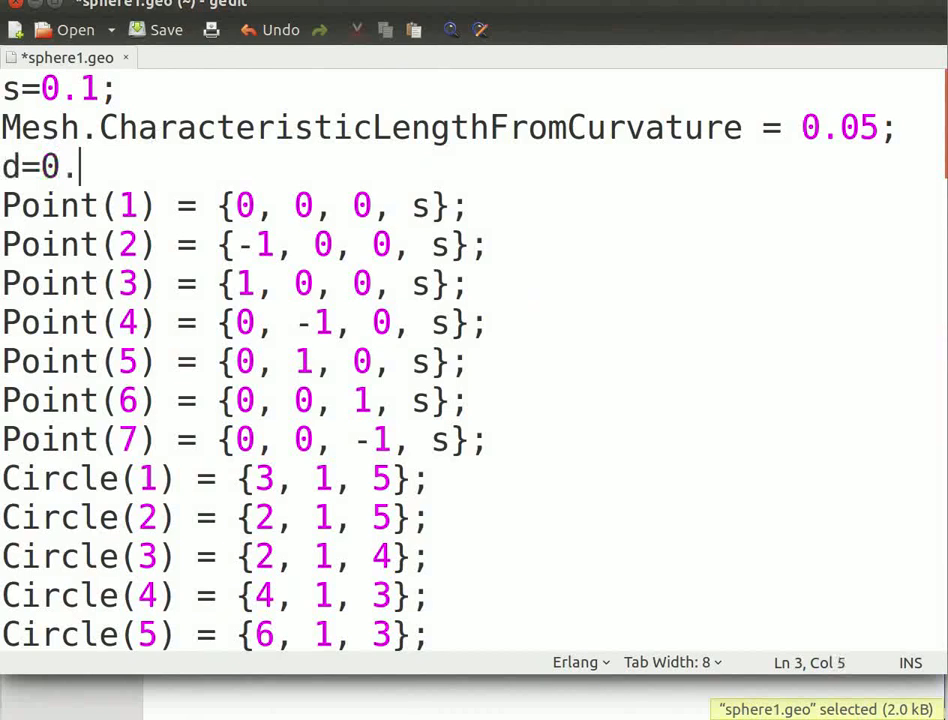
pyautogui.write('5;')
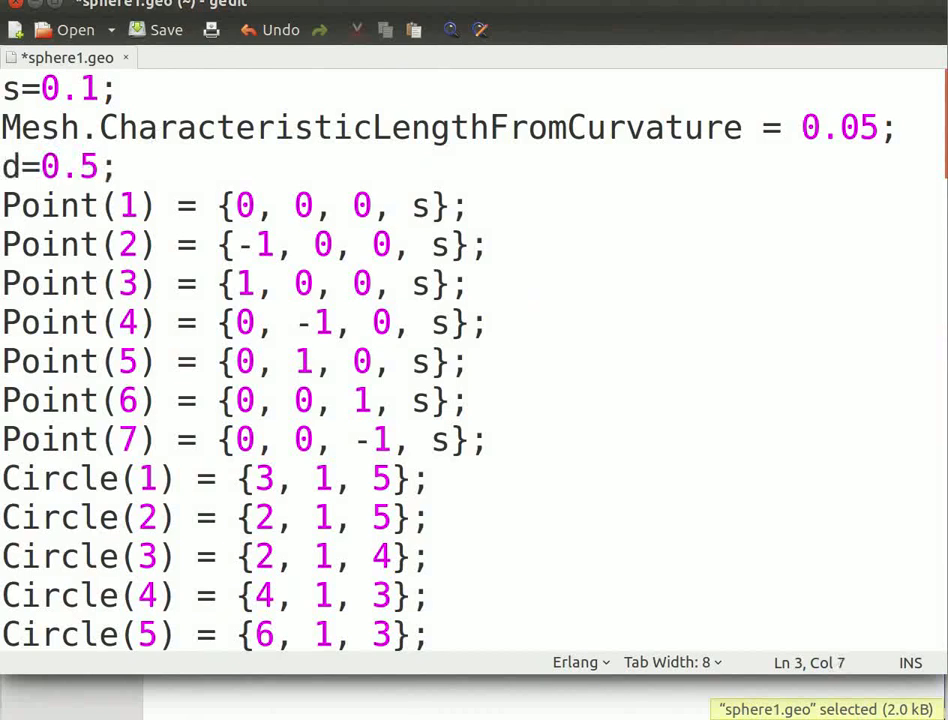
pyautogui.scroll(-3)
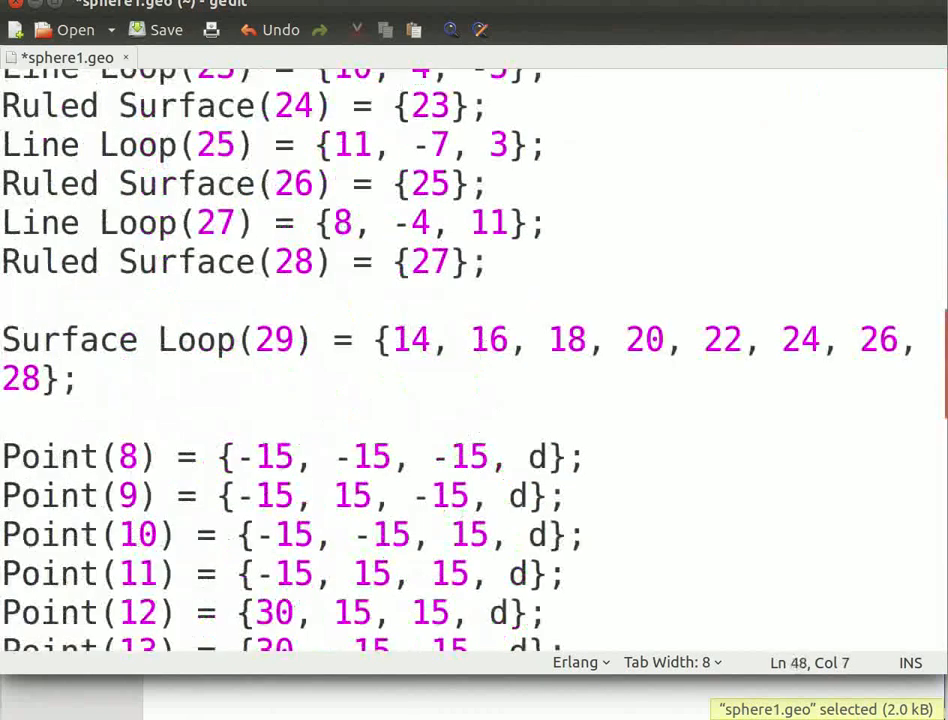
pyautogui.scroll(-3)
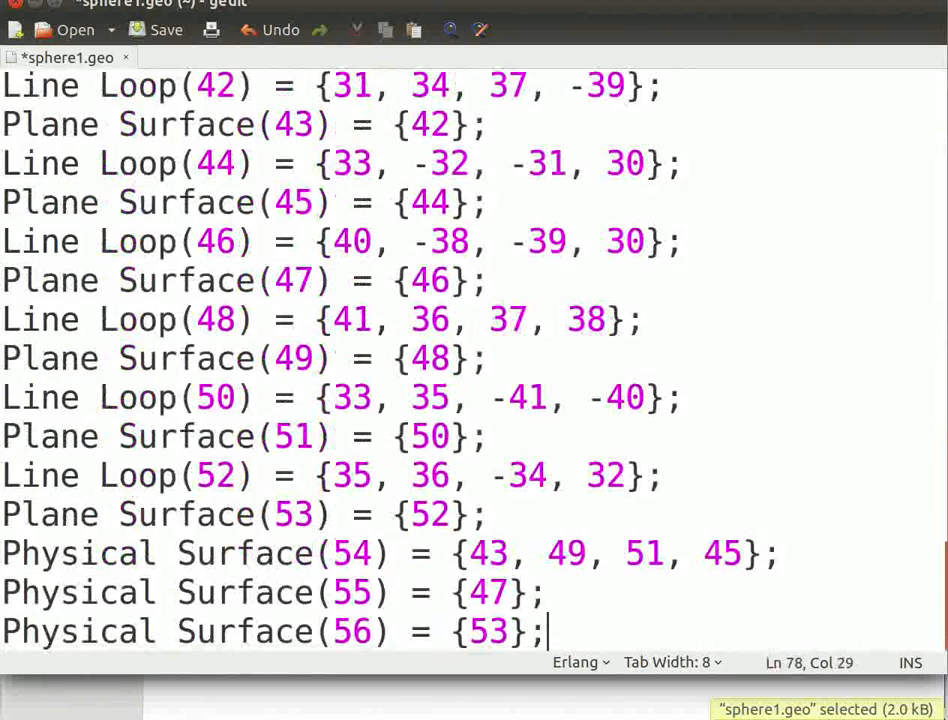
# Rename physical surfaces 54, 55, 56 to "wall", "inlet" and "outlet".
pyautogui.click(620, 553)
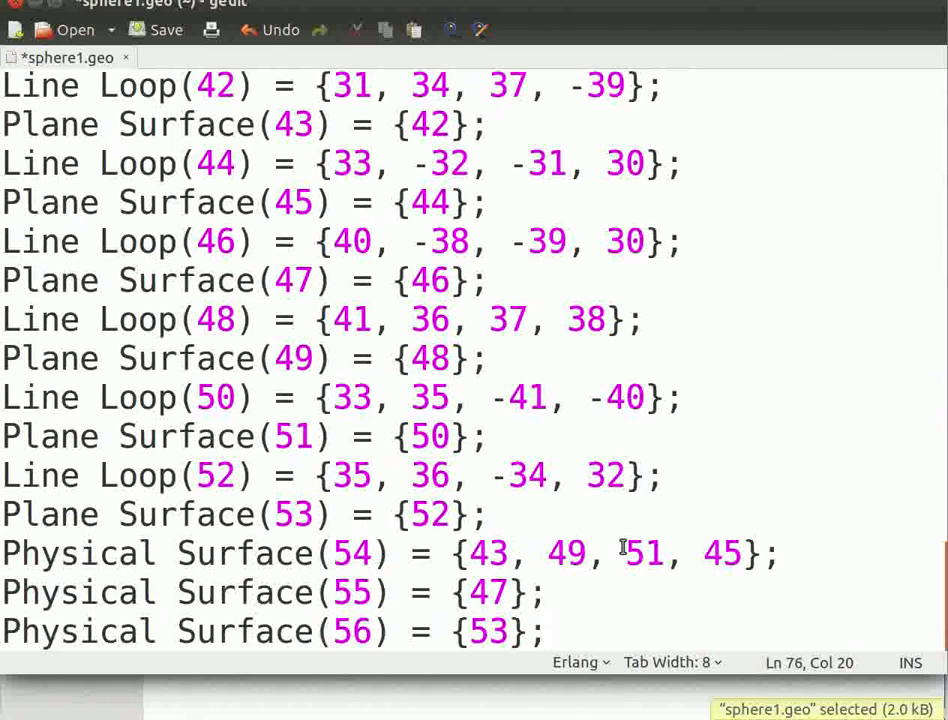
pyautogui.click(378, 553)
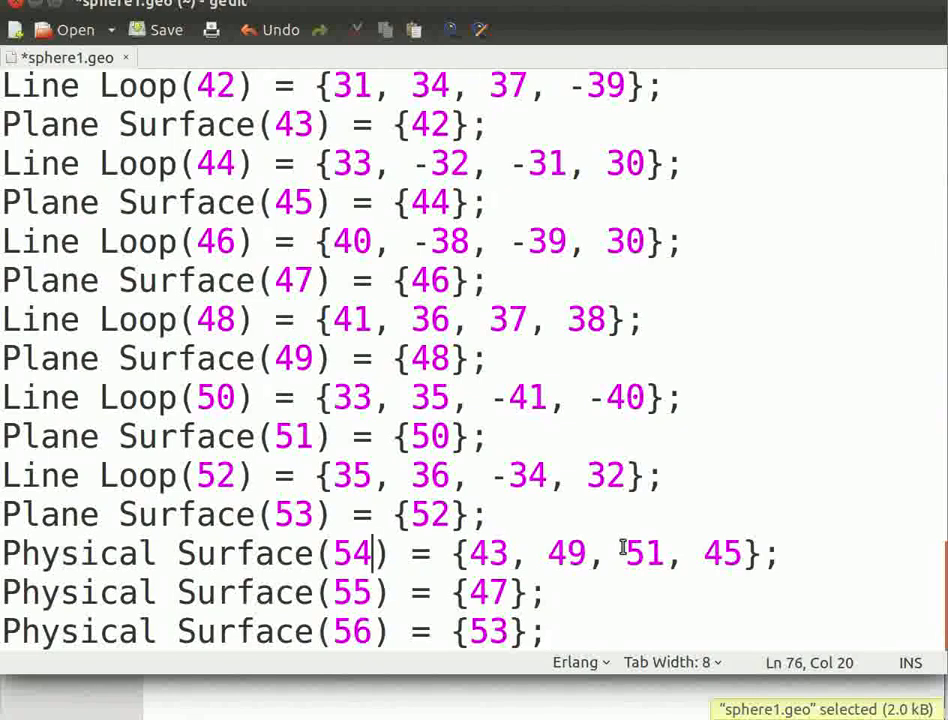
pyautogui.write('"wall')
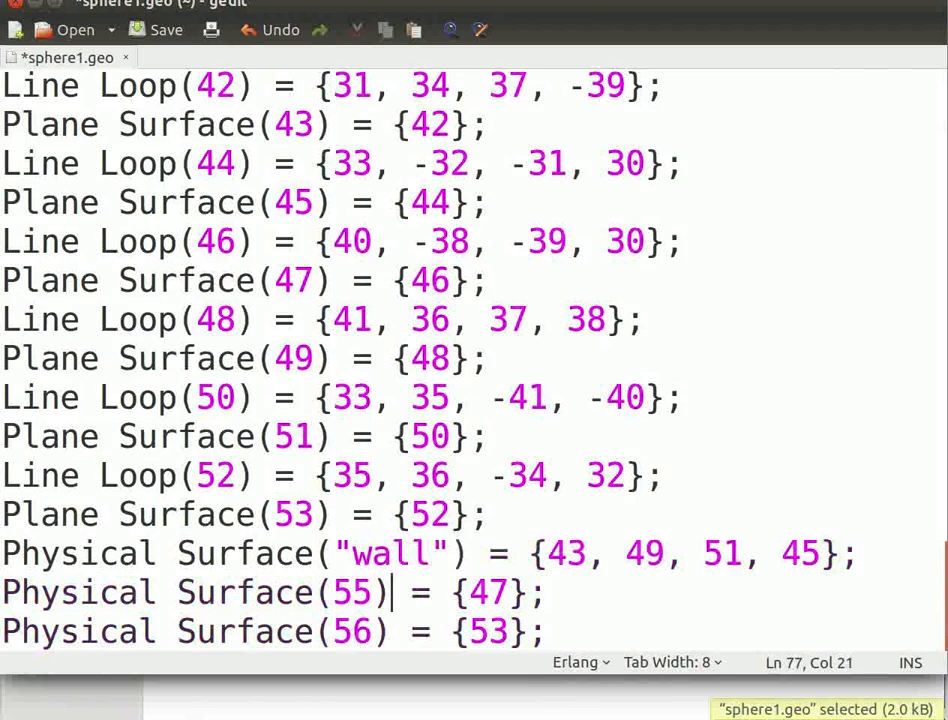
pyautogui.press('BackSpace')
pyautogui.write('"inlet"')
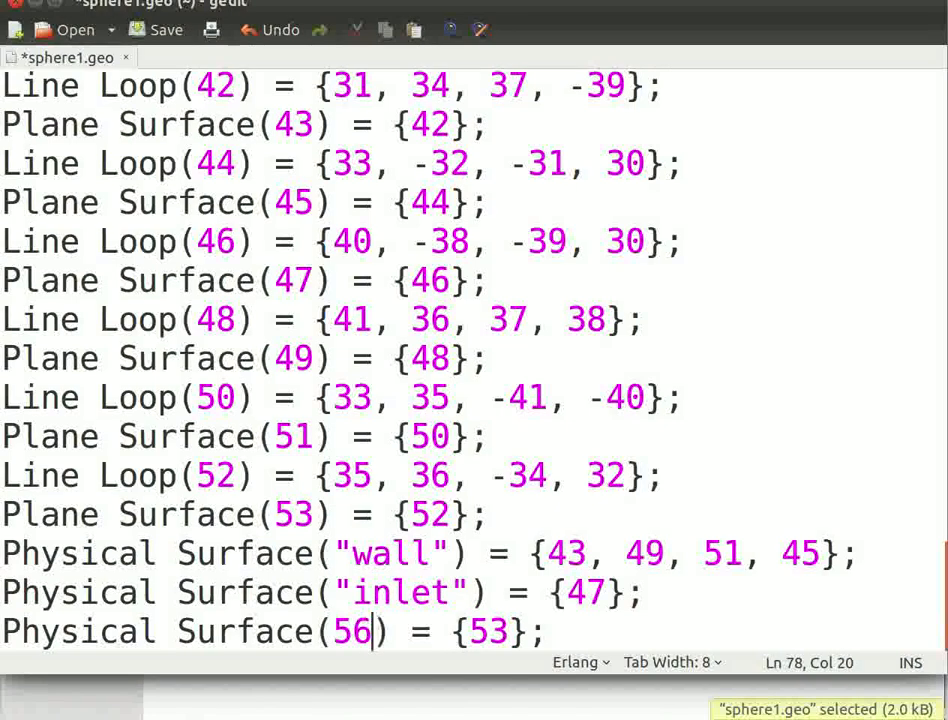
pyautogui.press('BackSpace')
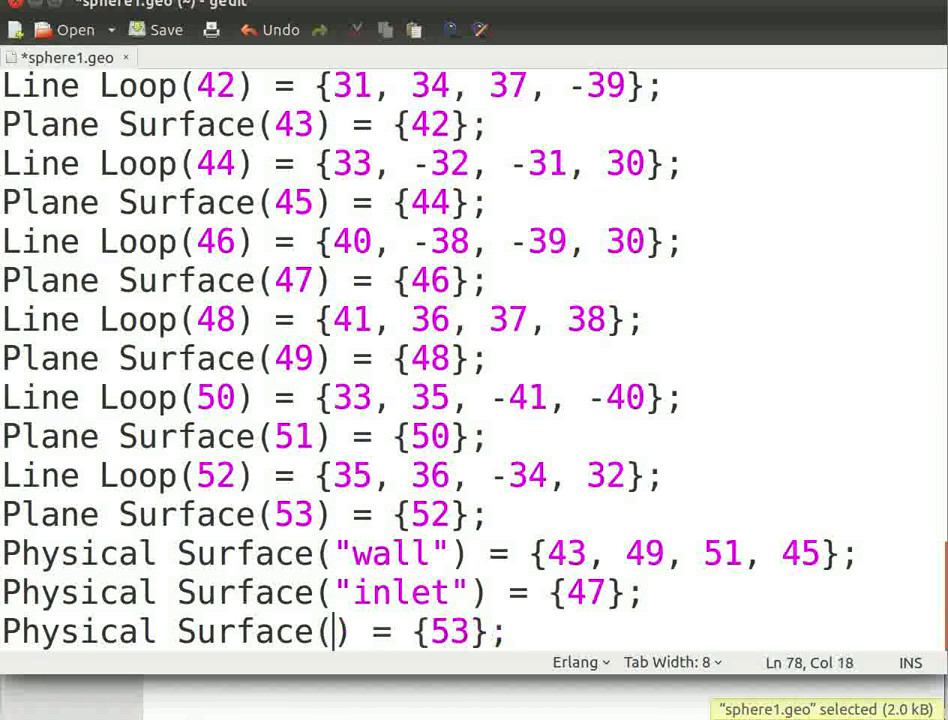
pyautogui.write('outlet"')
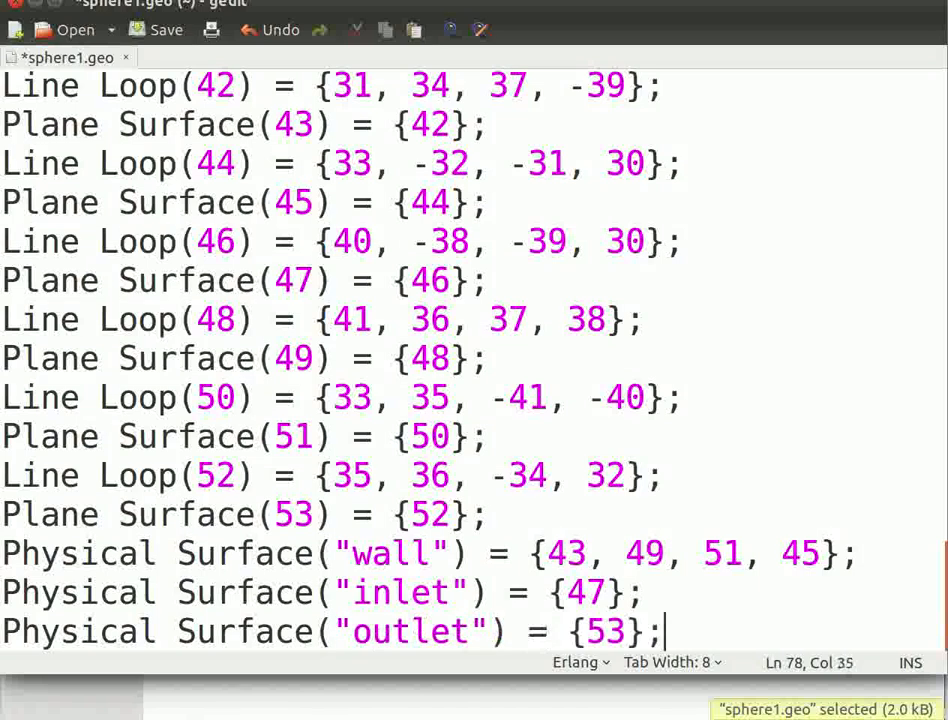
pyautogui.press('Return')
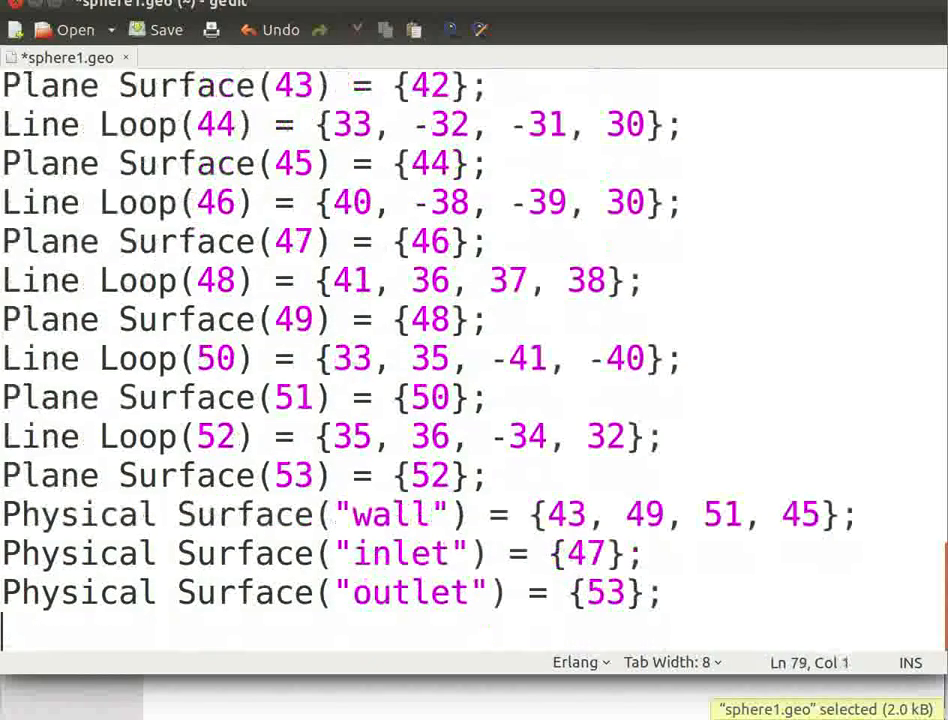
# Type Surface Loop(57) = {43, 45, 47, 49, 51, 53}; at the file's end.
pyautogui.write('Surface Loop(')
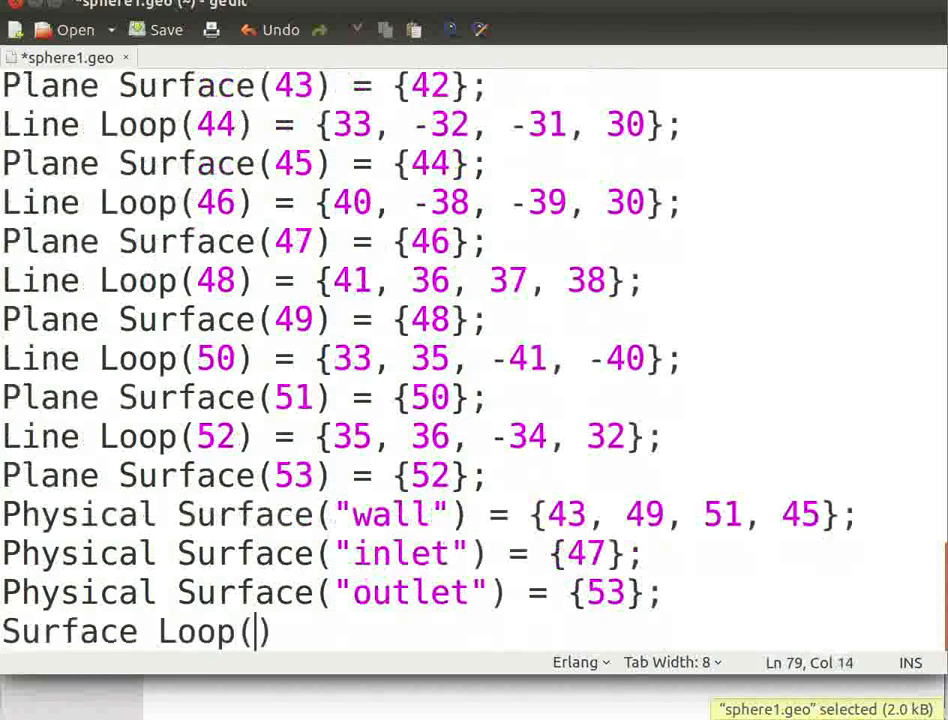
pyautogui.write('57')
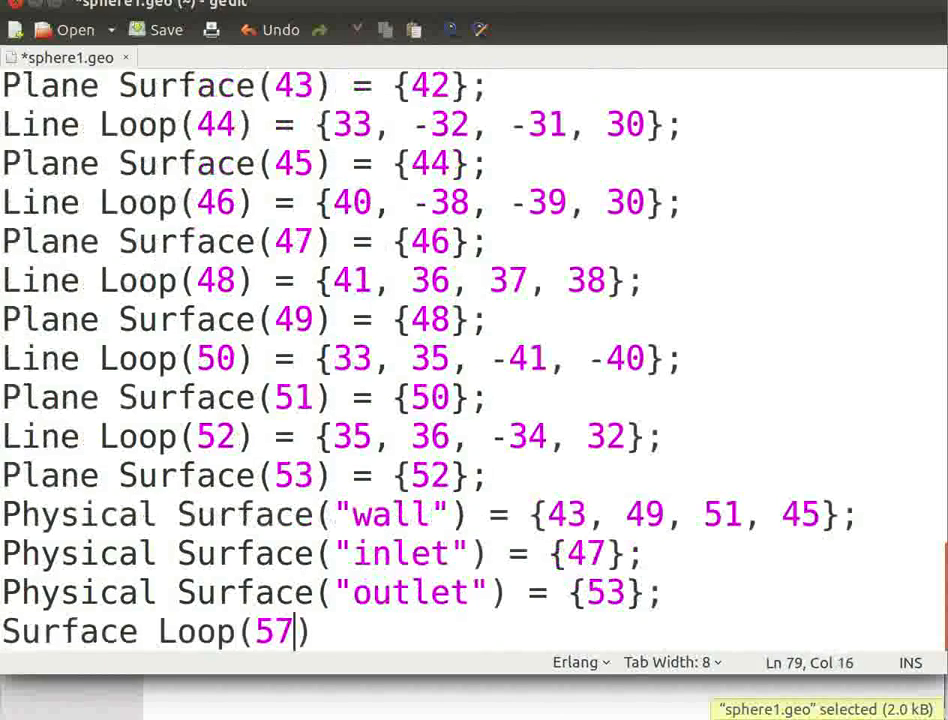
pyautogui.write('=')
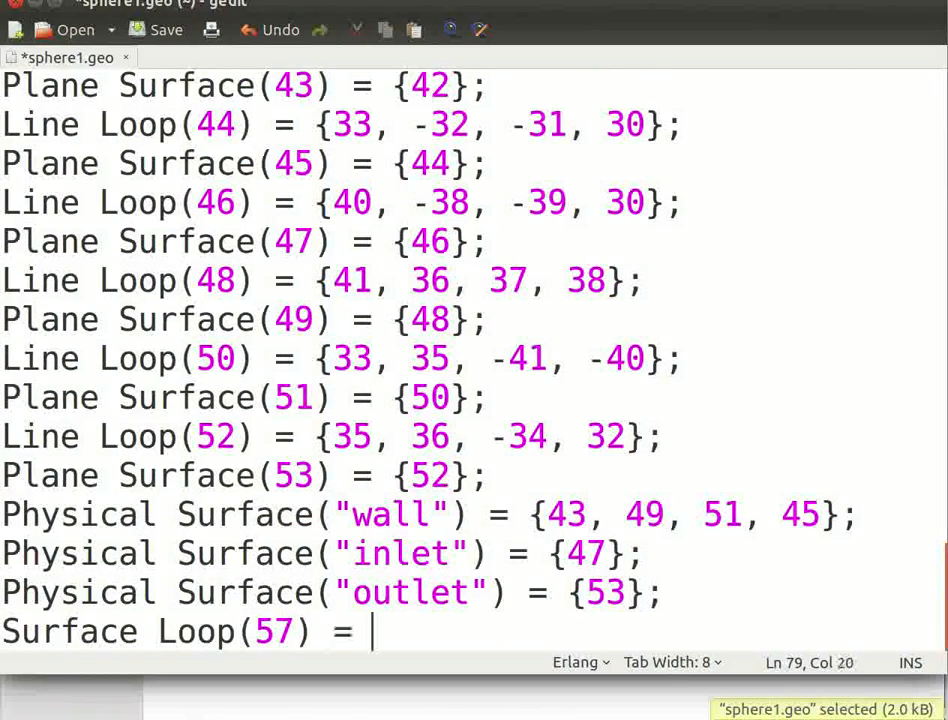
pyautogui.write('};')
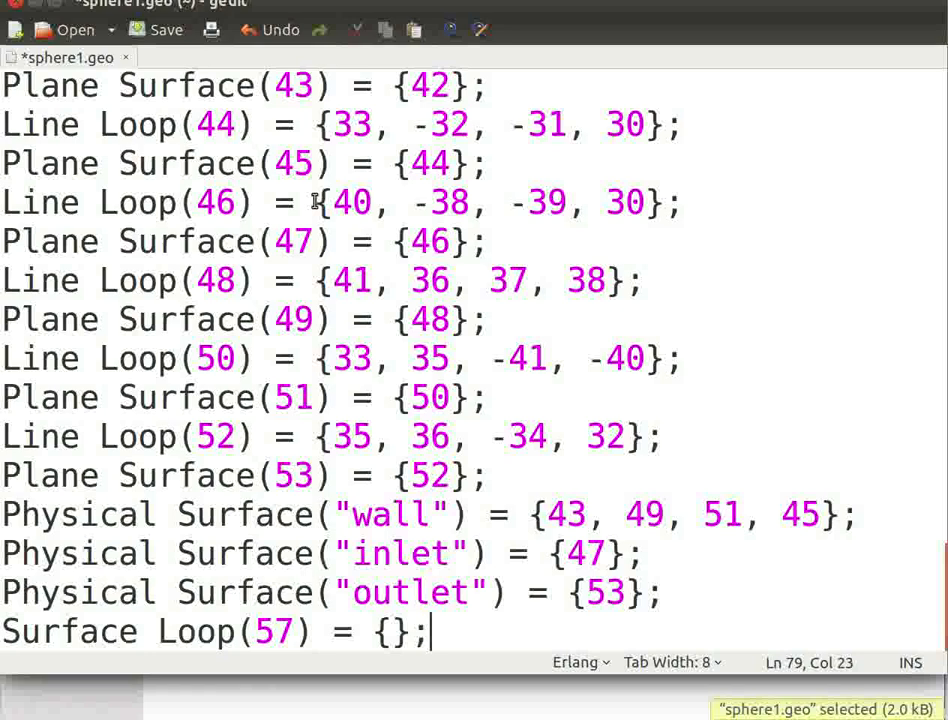
pyautogui.doubleClick(293, 88)
pyautogui.write('43, 45, 47, 49, 51, 53')
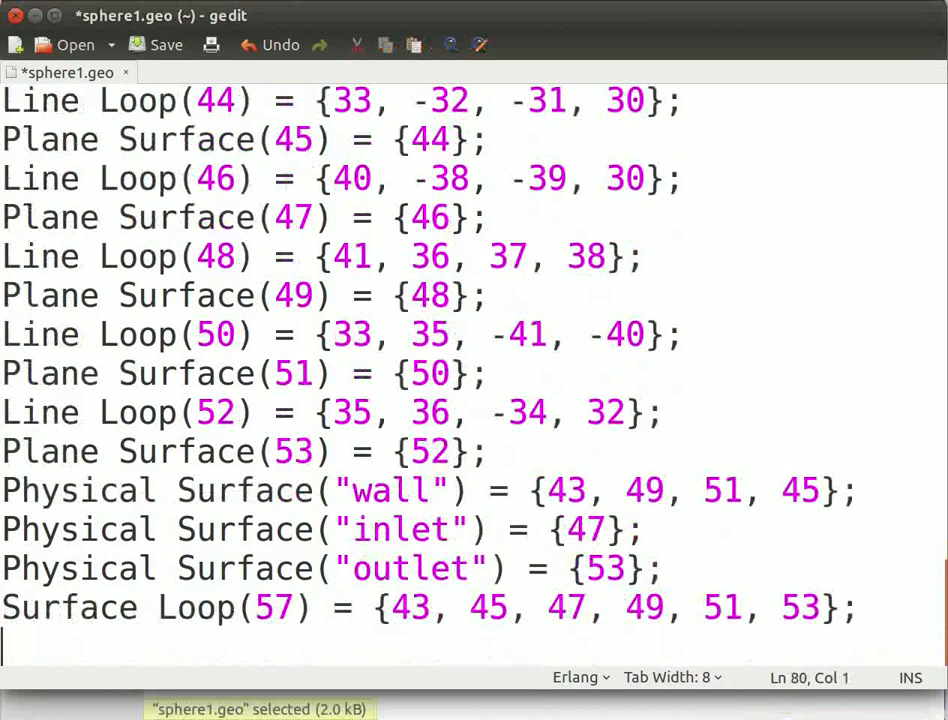
# Type Volume(58) = {29, 57}; after checking the sphere's surface loop number.
pyautogui.write('Volume(')
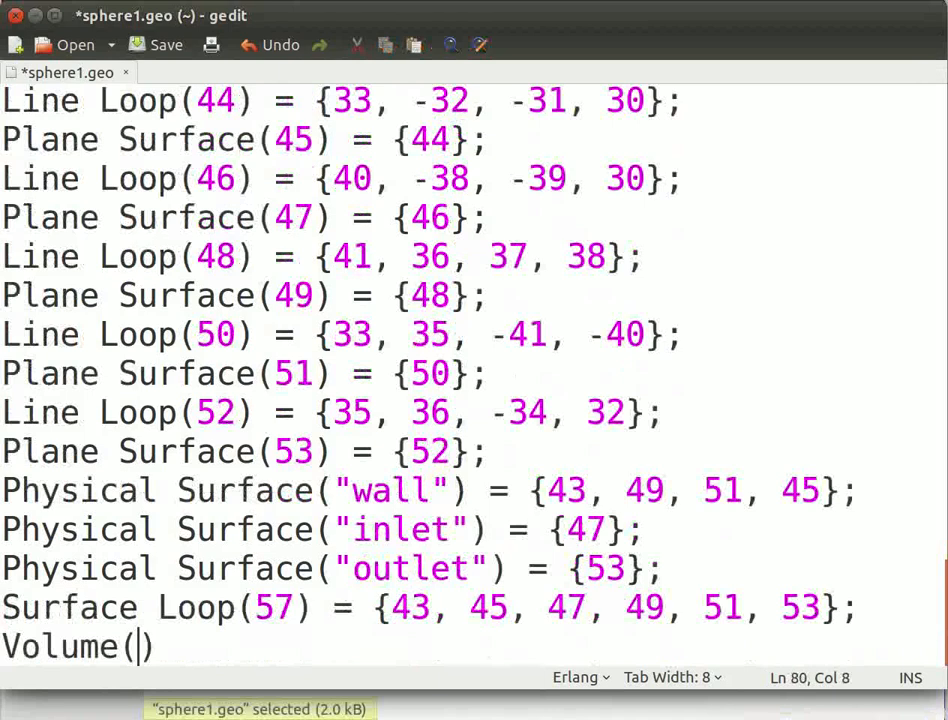
pyautogui.write('58')
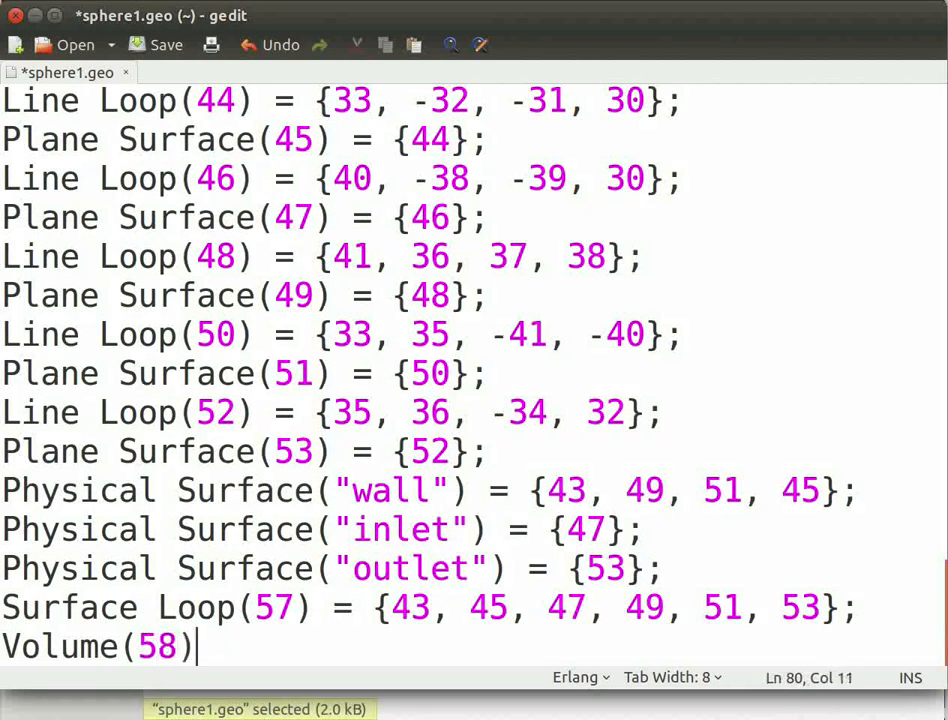
pyautogui.write('=')
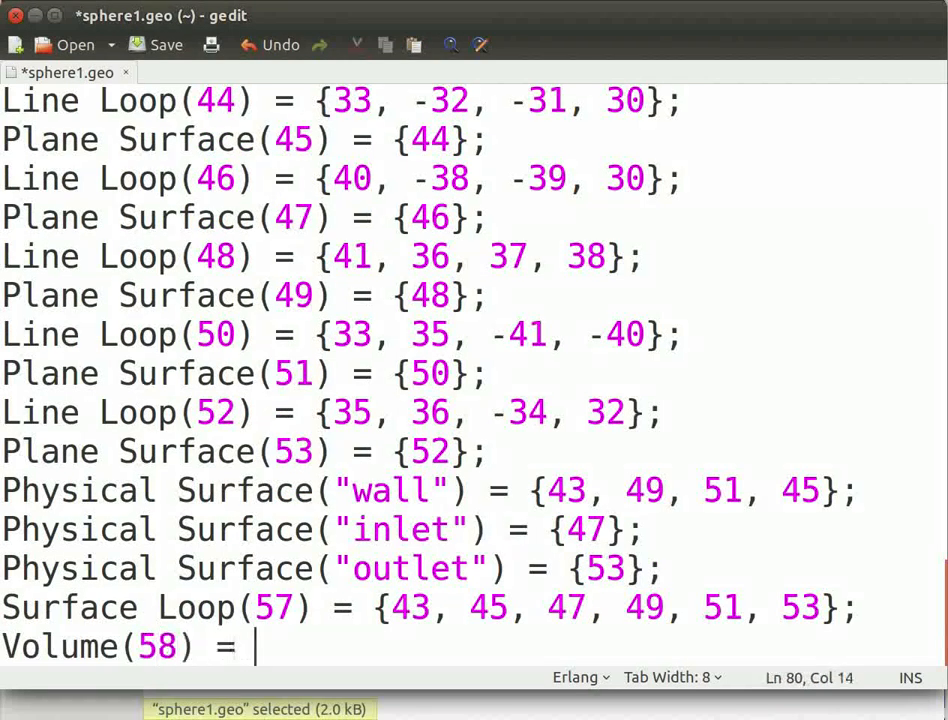
pyautogui.write('{};')
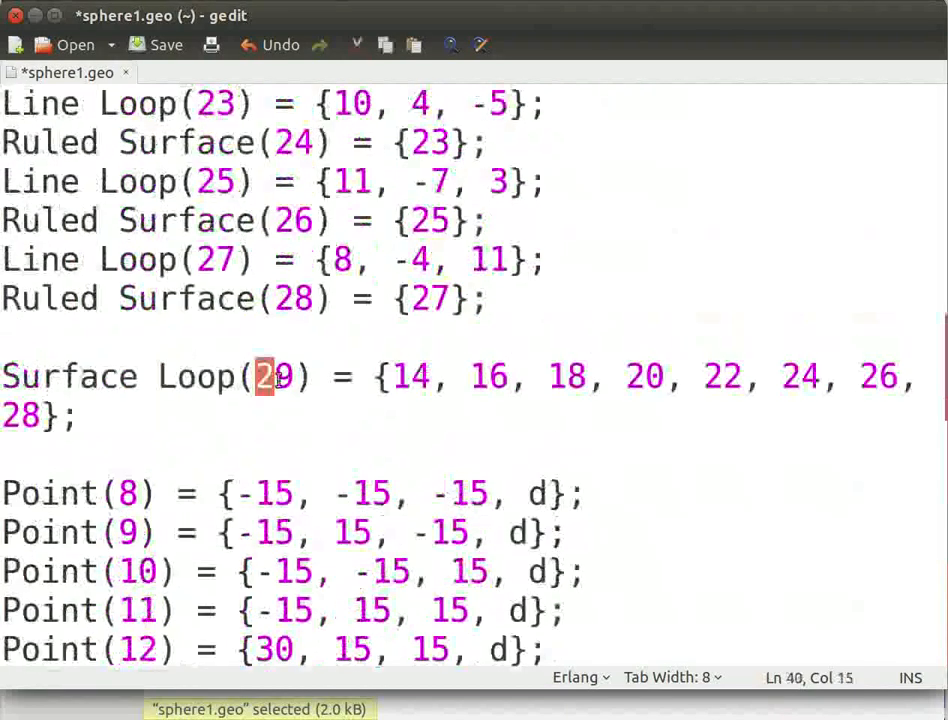
pyautogui.scroll(-3)
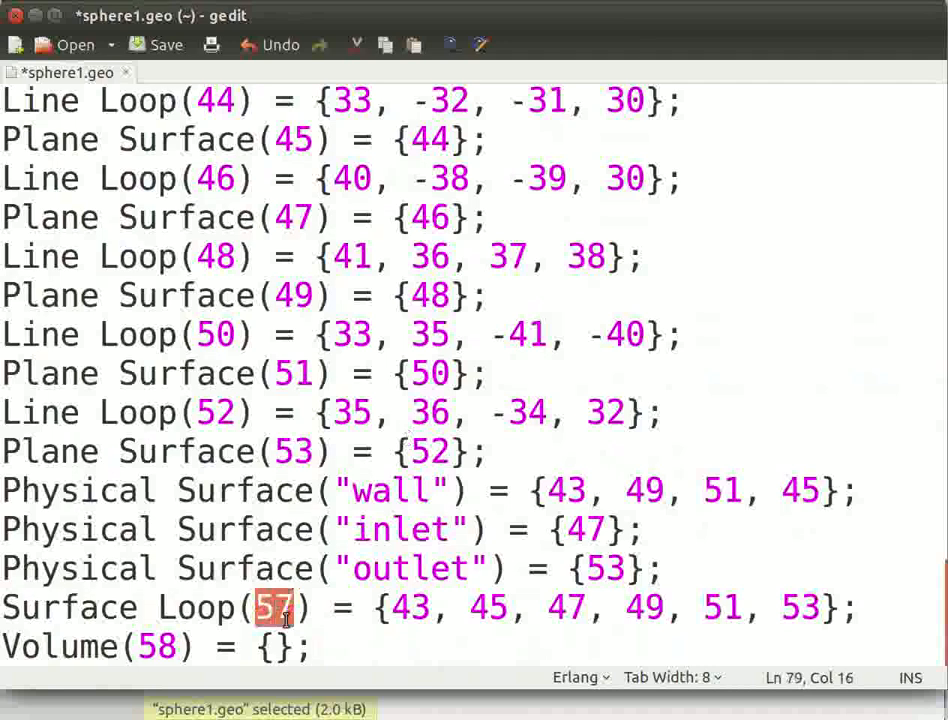
pyautogui.write('29, 57')
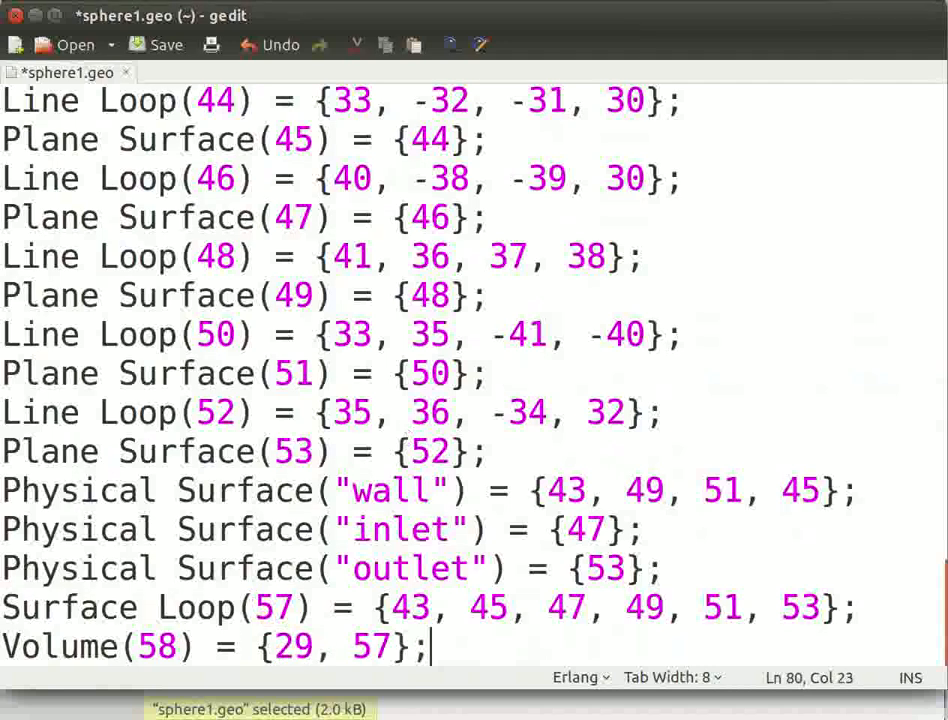
pyautogui.press('Return')
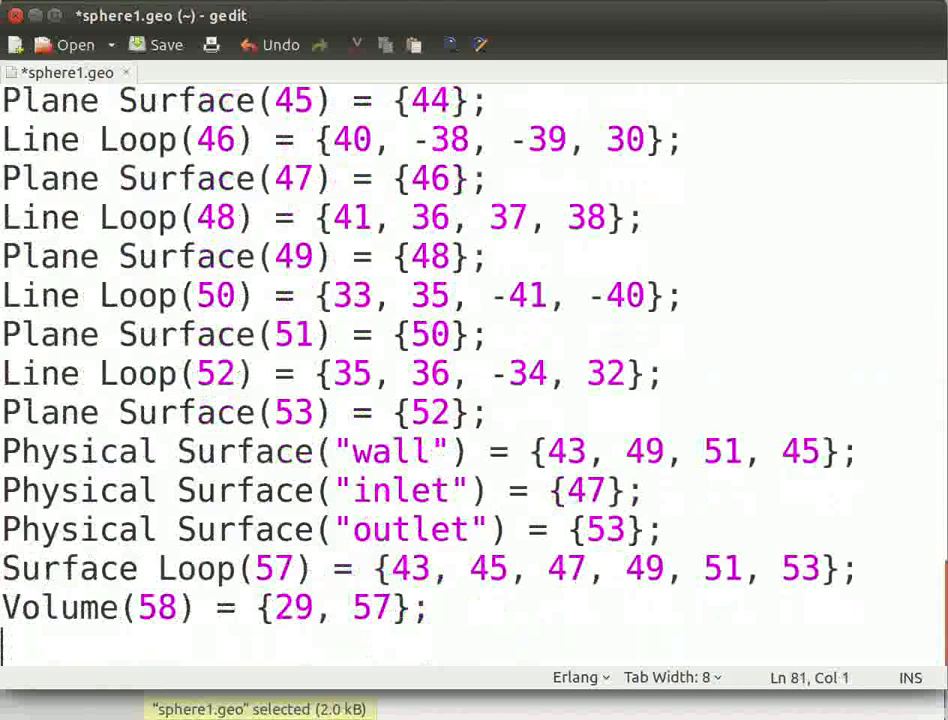
# Type the Physical Volume(59) = { }; line below the volume definition.
pyautogui.write('Physical Volume')
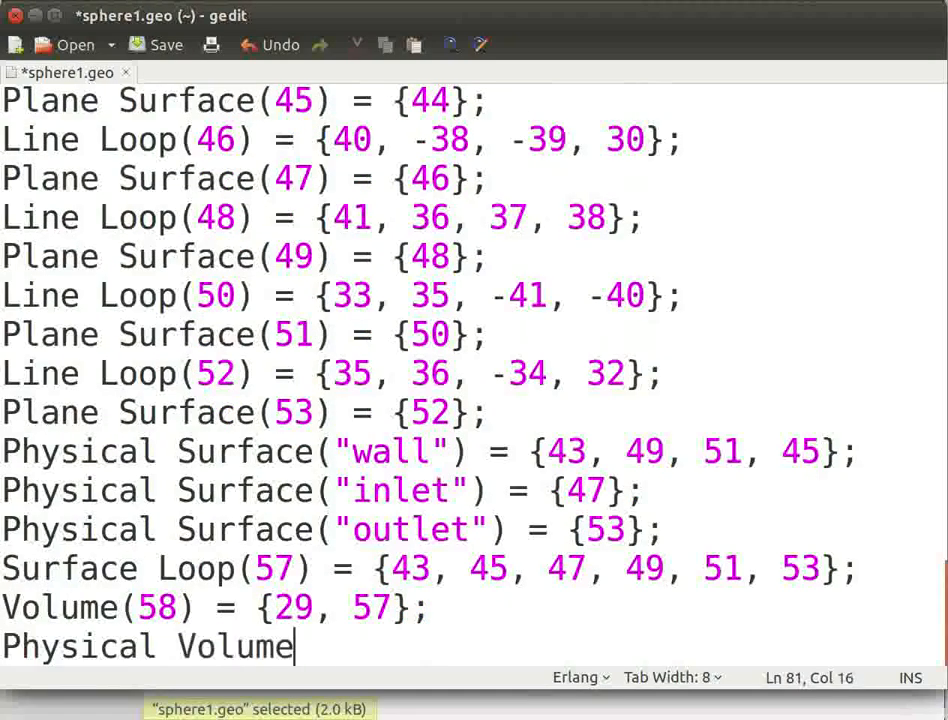
pyautogui.write('()')
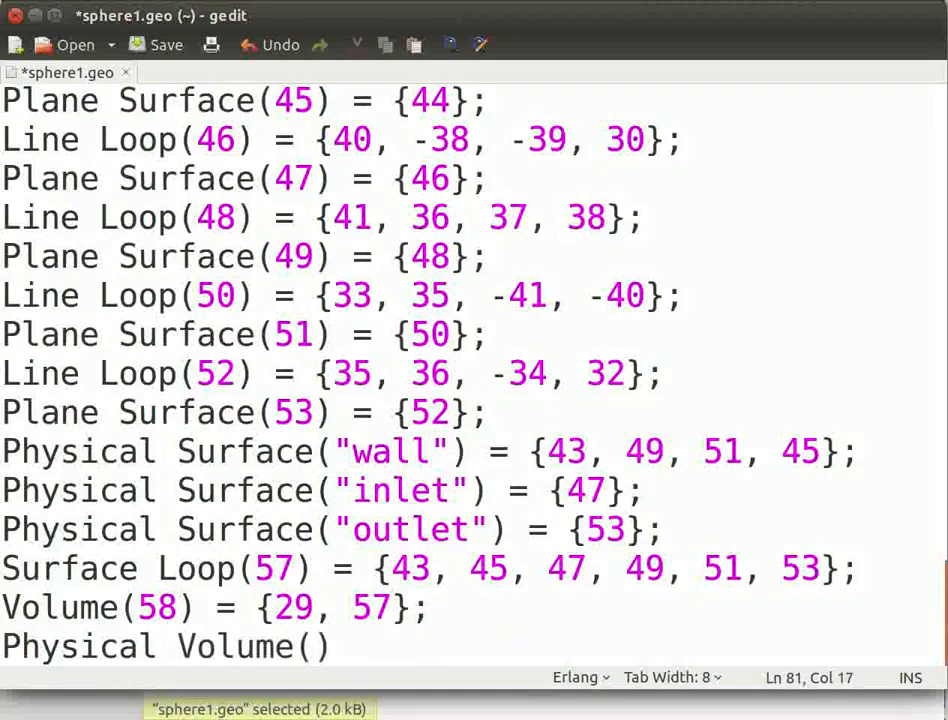
pyautogui.write('59)')
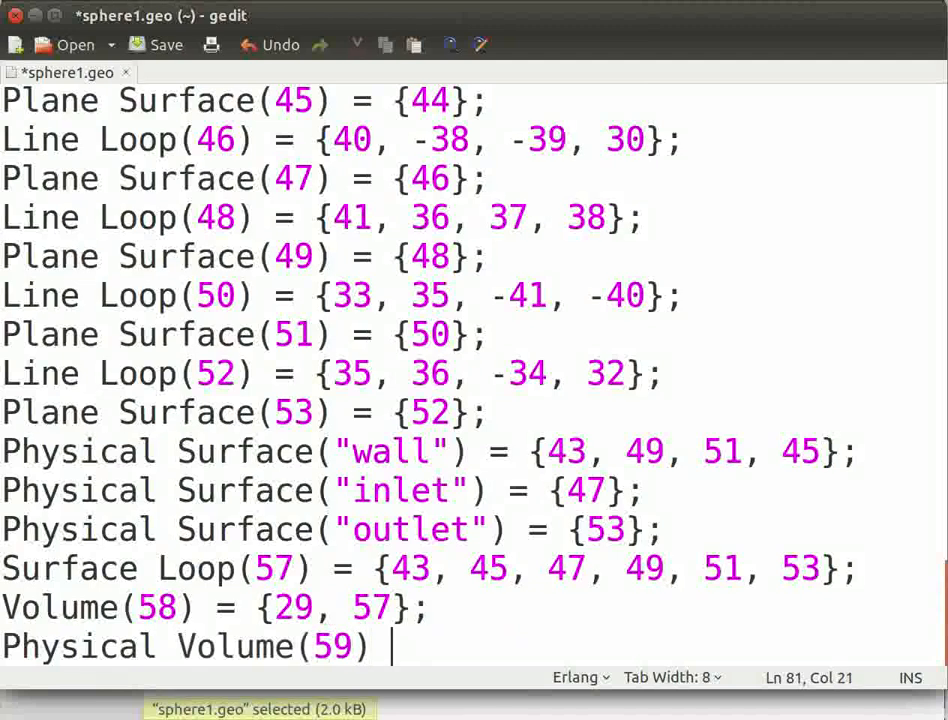
pyautogui.write('= {')
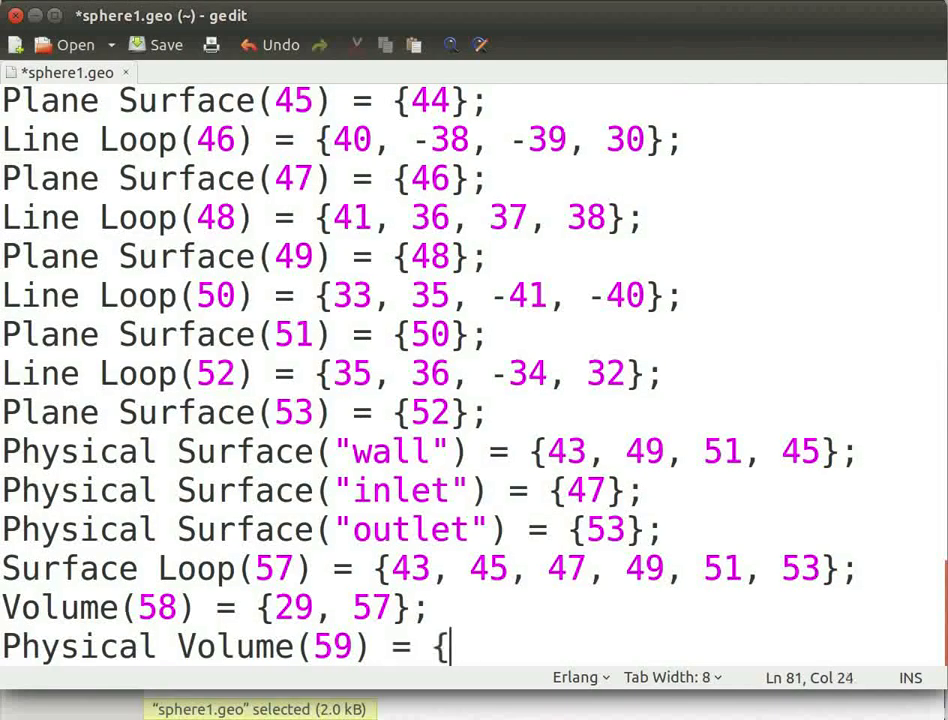
pyautogui.write('};')
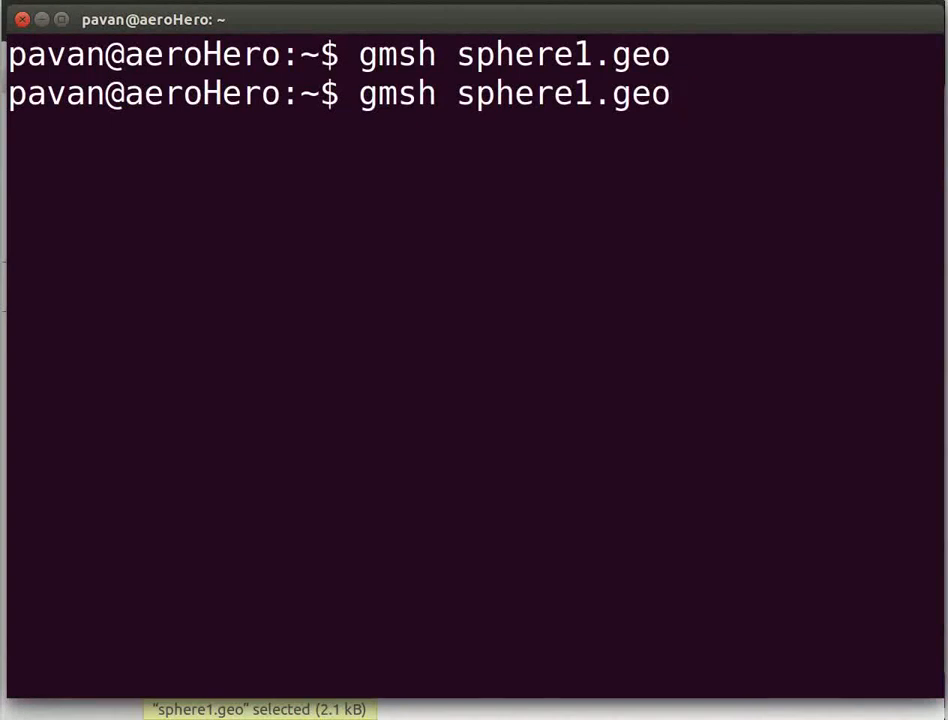
# Run gmsh sphere1.geo from the terminal.
pyautogui.press('Return')
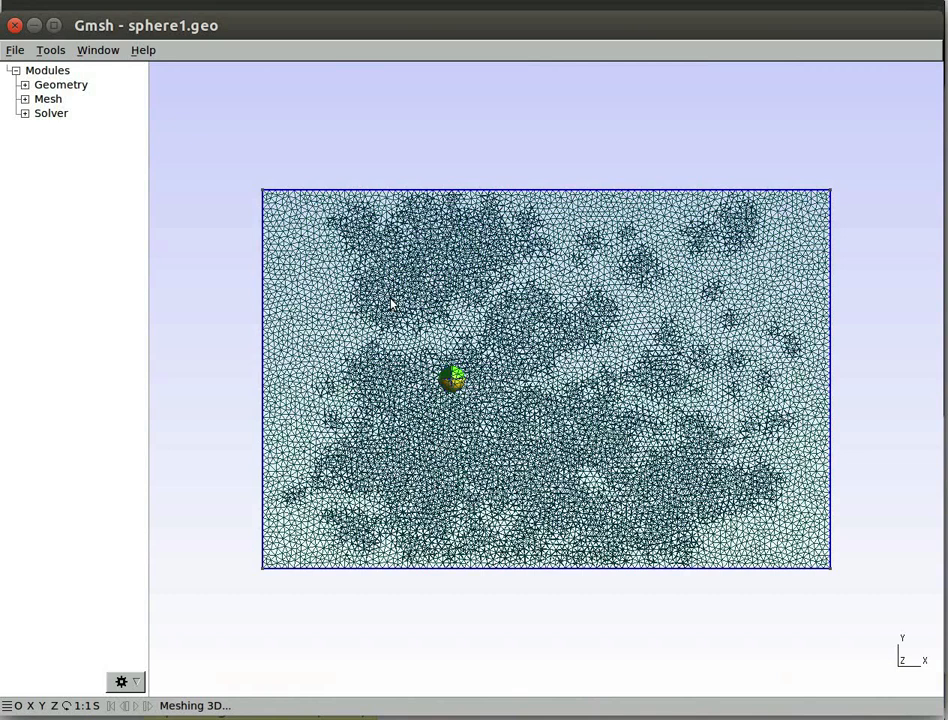
pyautogui.moveTo(253, 349)
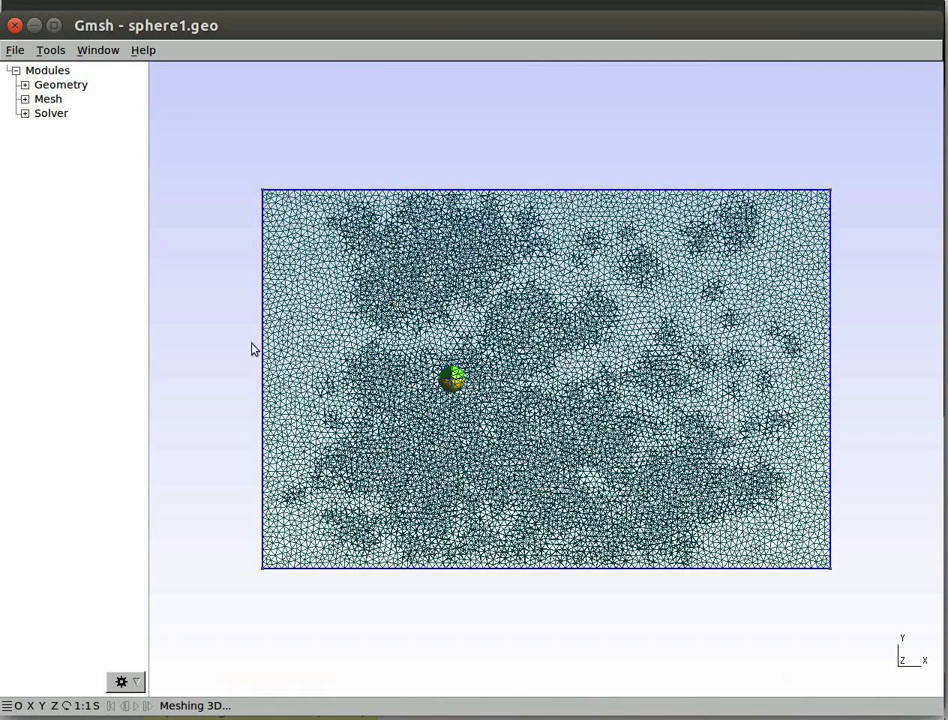
pyautogui.moveTo(253, 349)
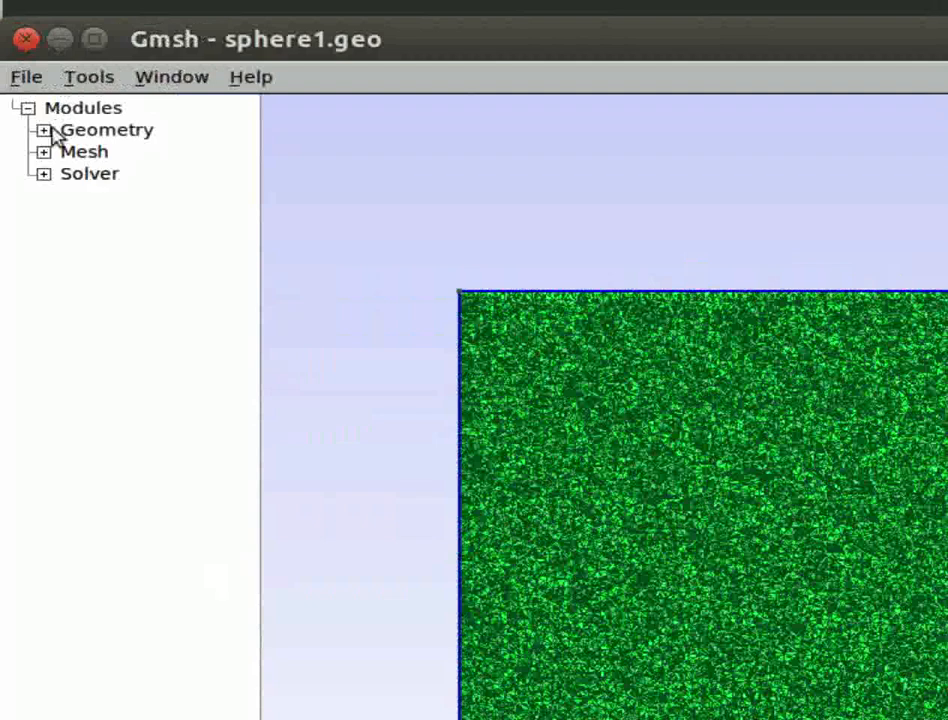
# Run Optimize 3D from the Mesh module on the volume mesh.
pyautogui.click(43, 151)
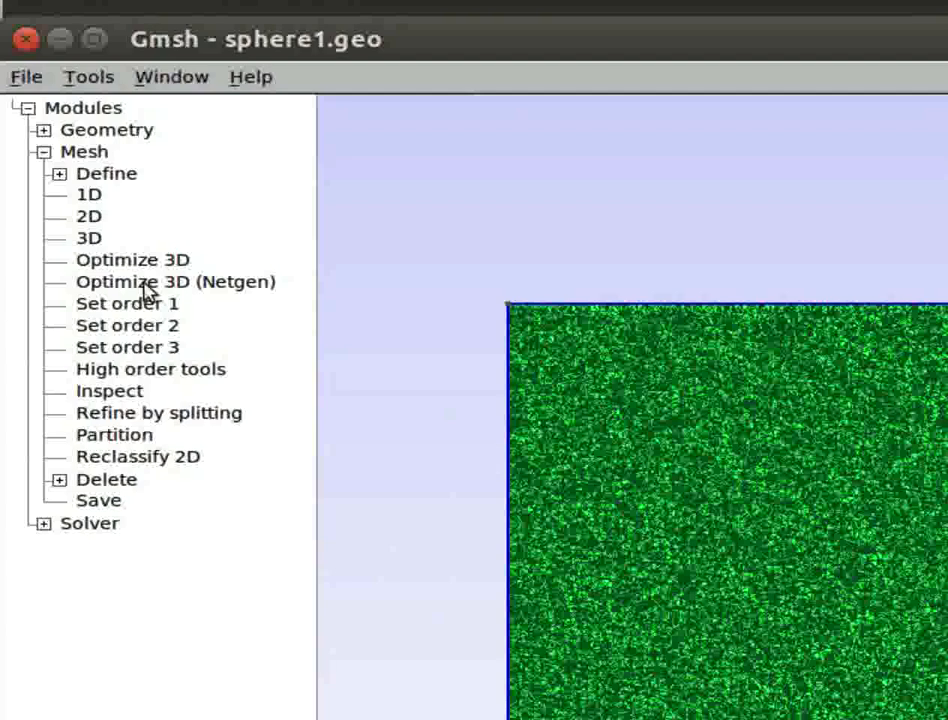
pyautogui.click(175, 281)
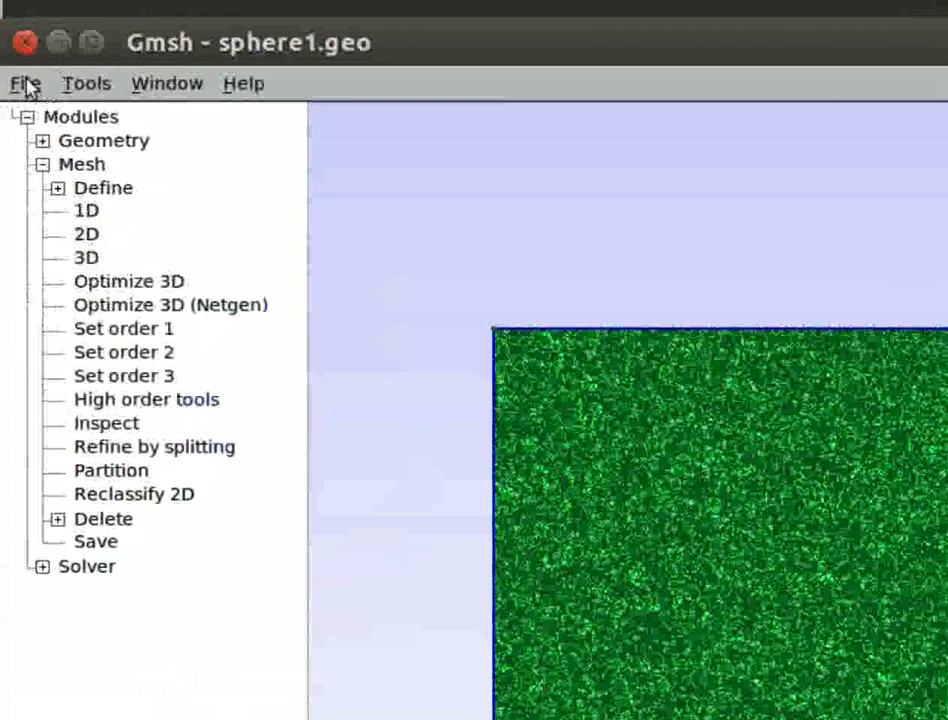
# Save the optimized mesh from the File menu as sphere1.msh.
pyautogui.click(25, 83)
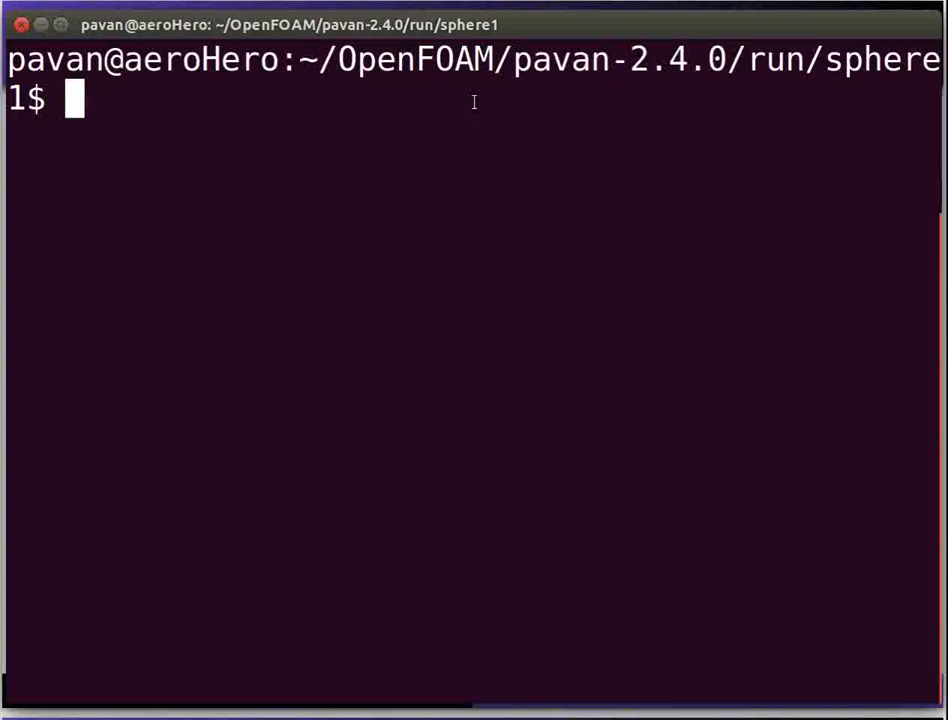
pyautogui.moveTo(446, 124)
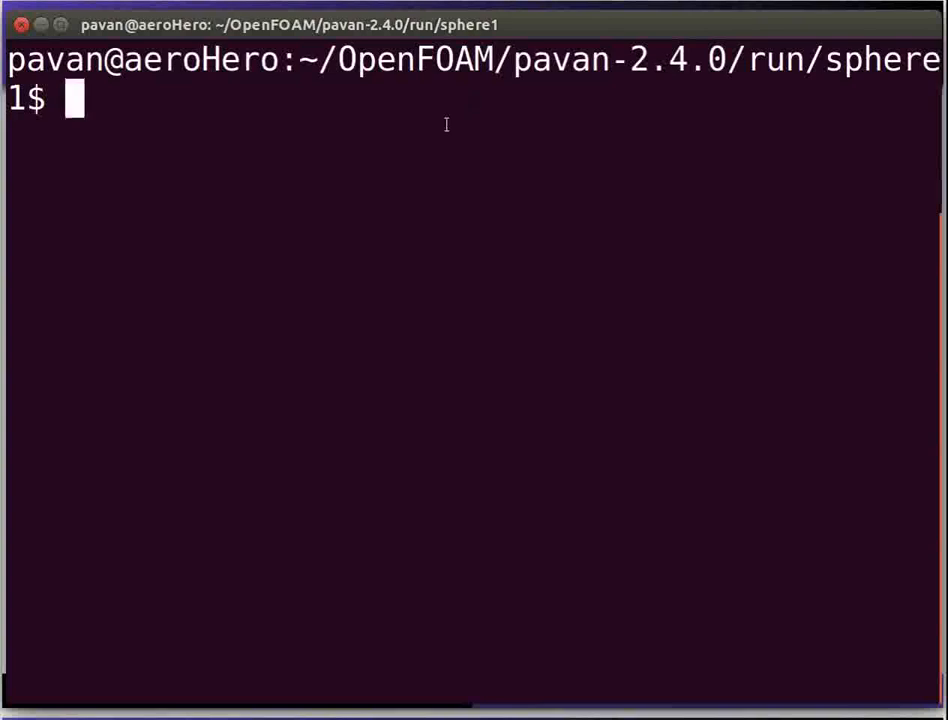
# Run gmshToFoam on sphere1.msh in the case folder.
pyautogui.write('gmshToFoam sphere1.msh')
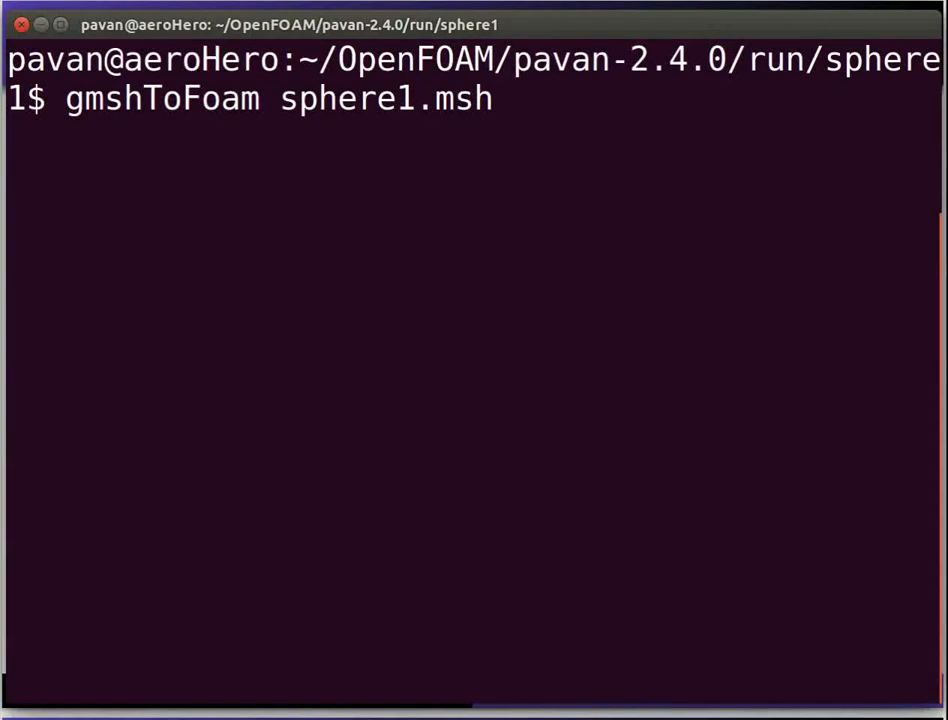
pyautogui.press('Return')
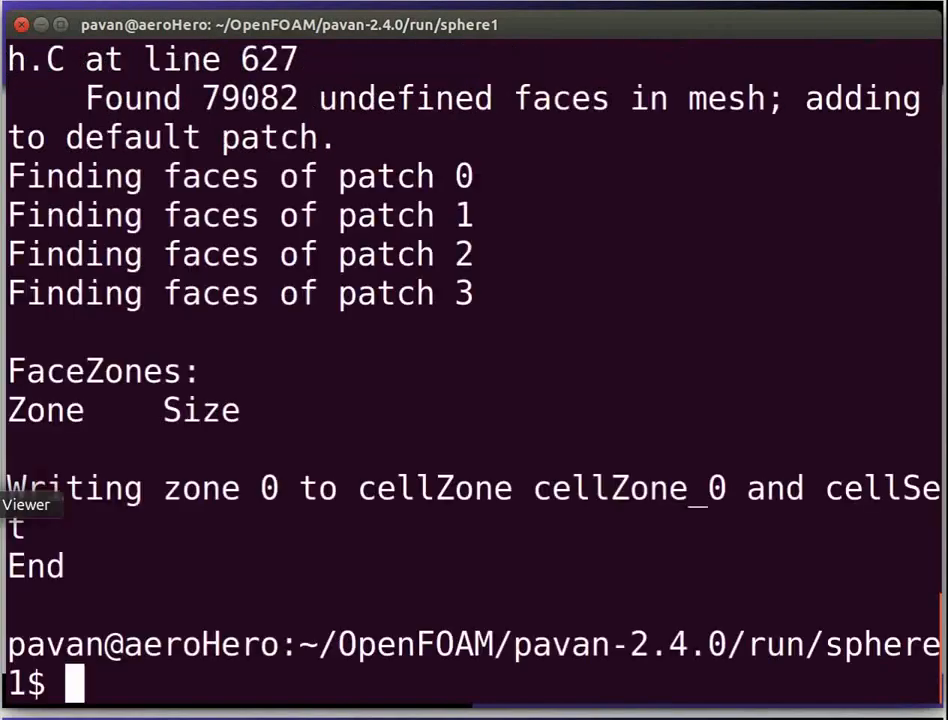